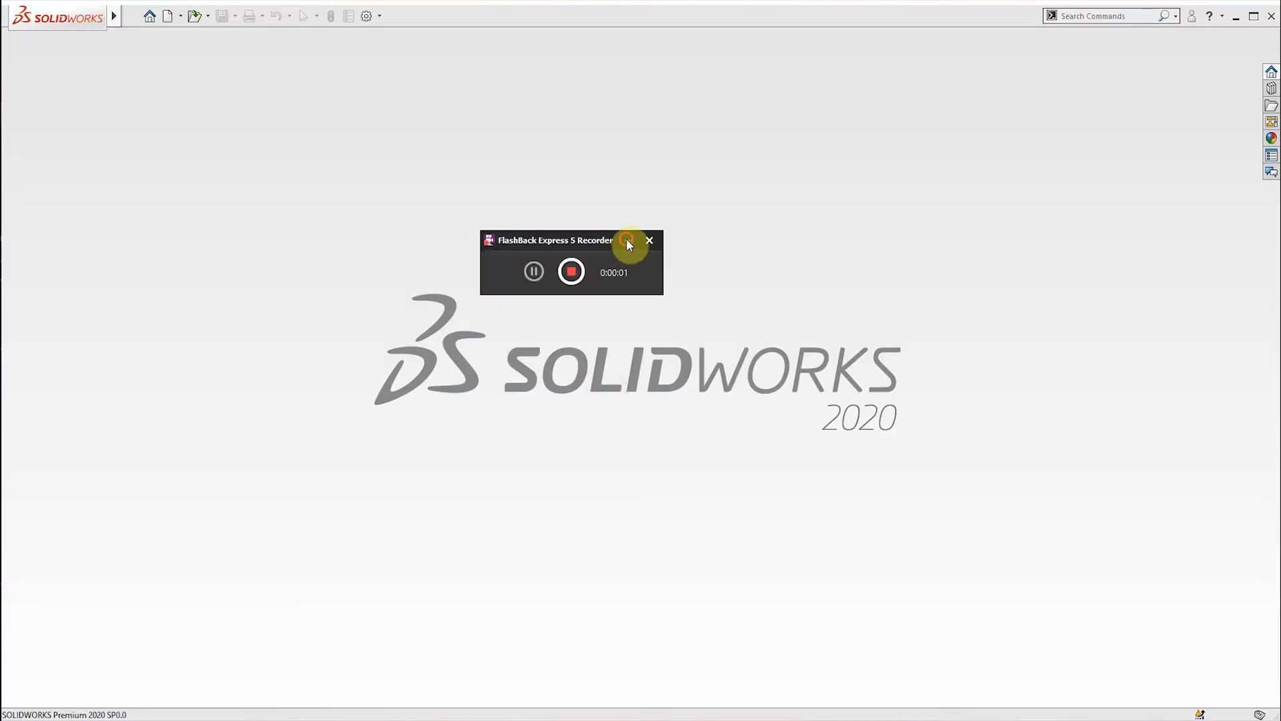
Create a new blank Part document from the New SOLIDWORKS Document dialog
click(627, 240)
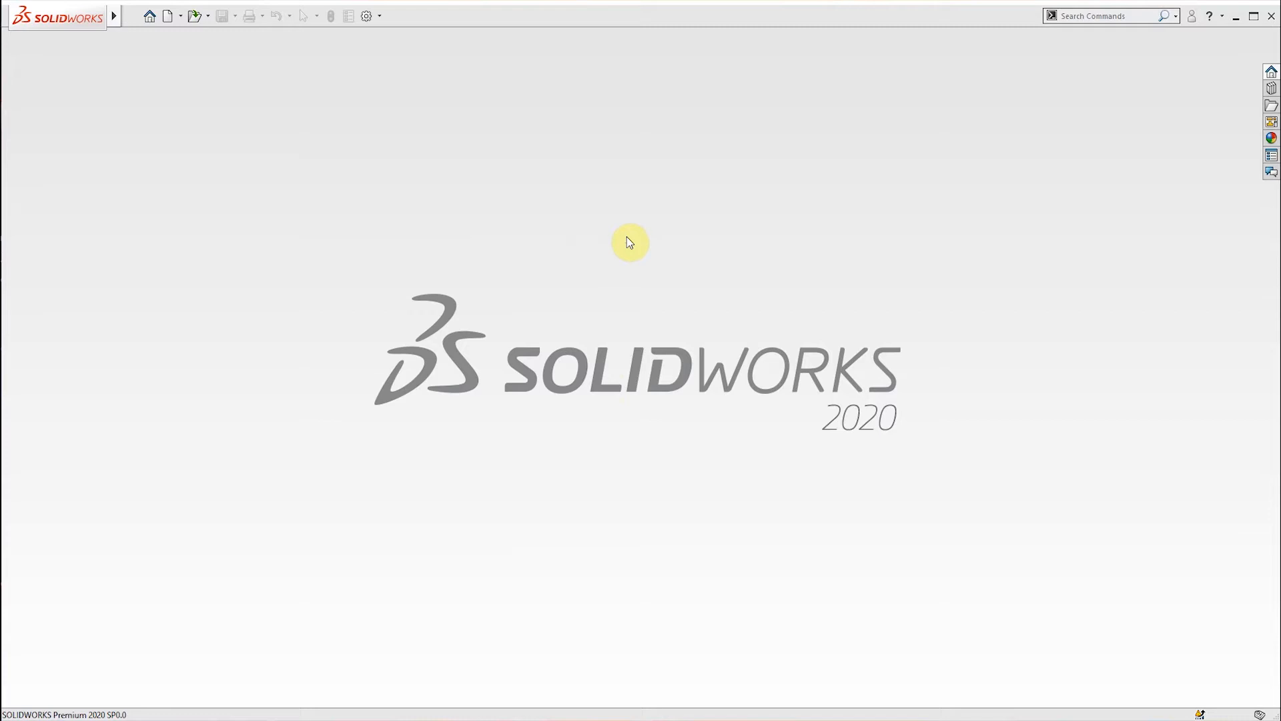
mouse_move(241, 458)
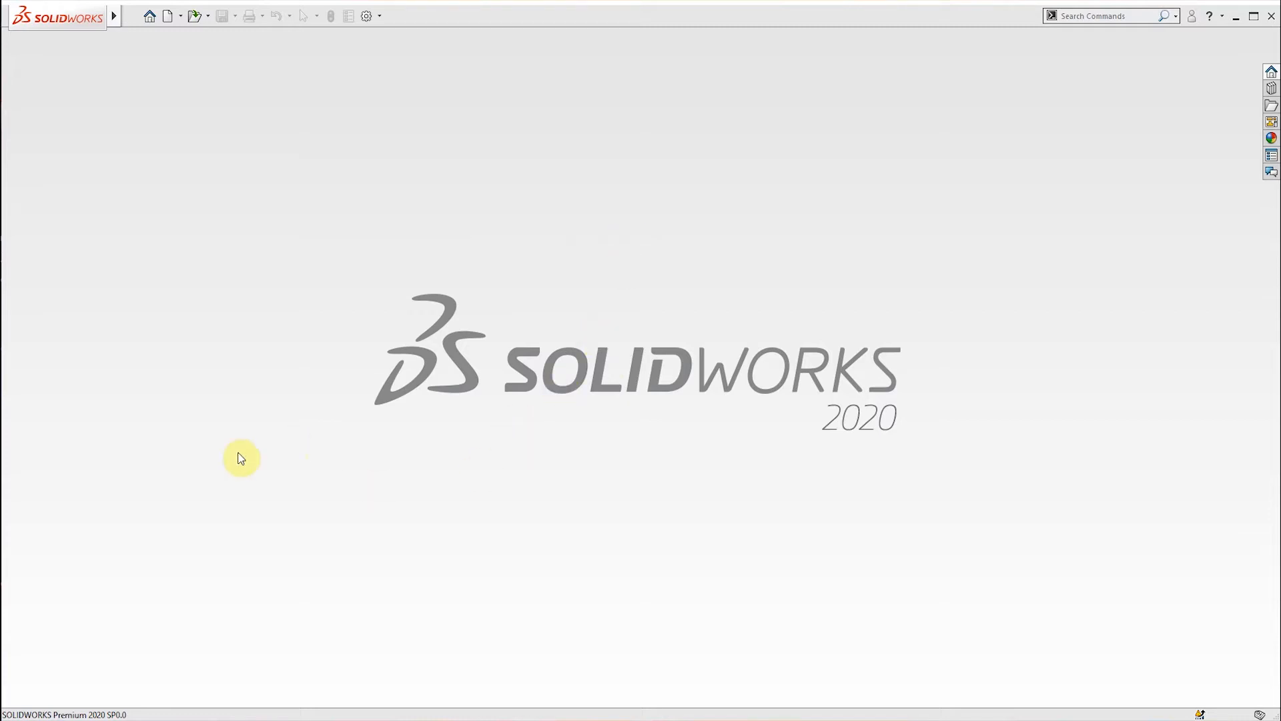
mouse_move(211, 313)
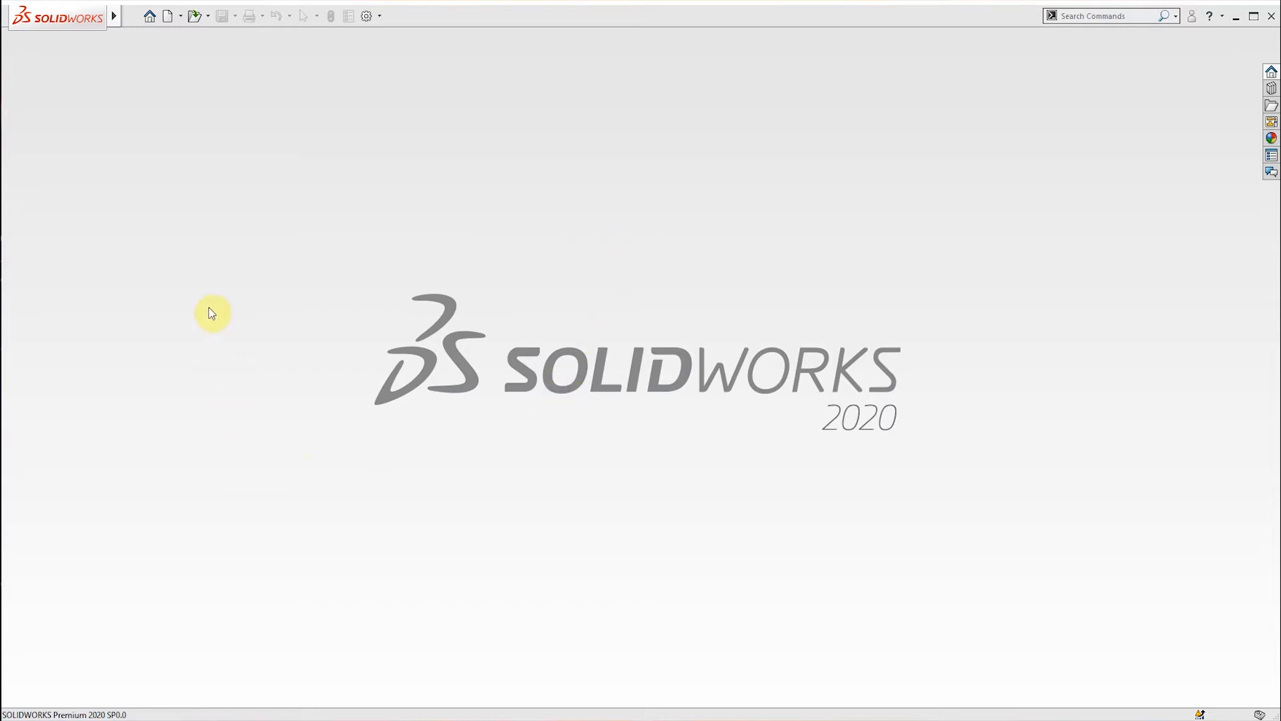
mouse_move(207, 298)
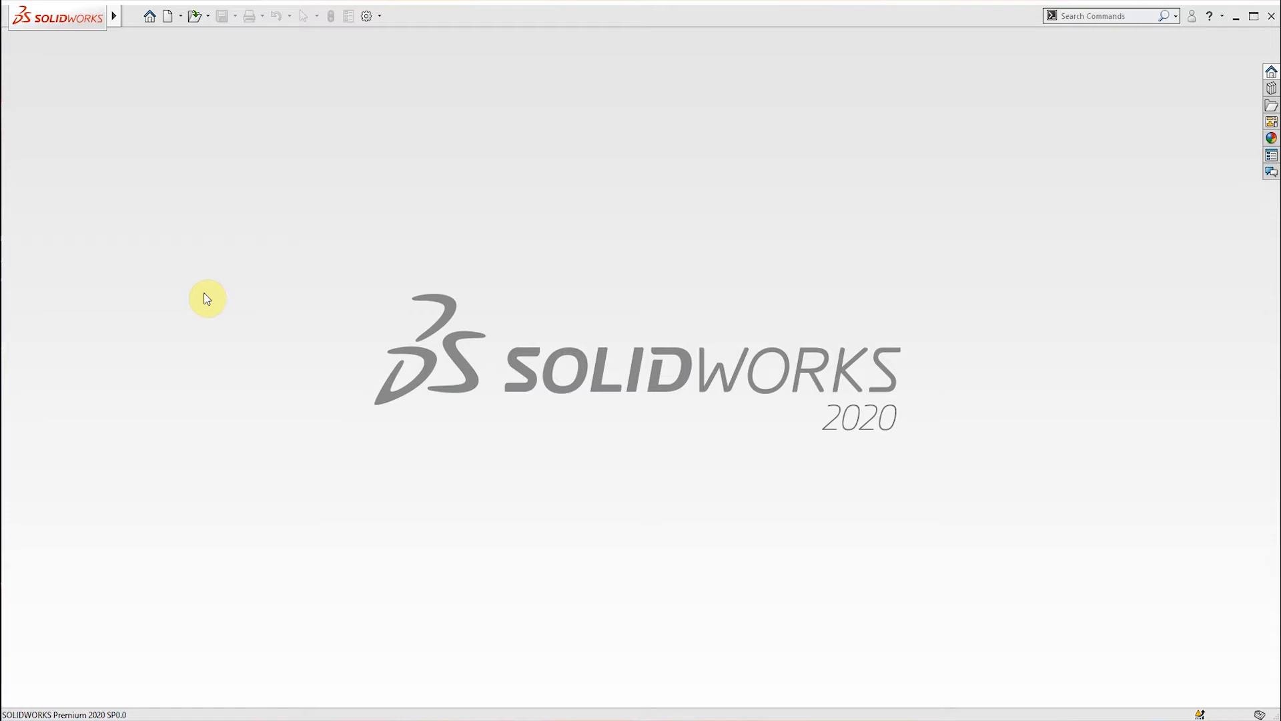
mouse_move(178, 203)
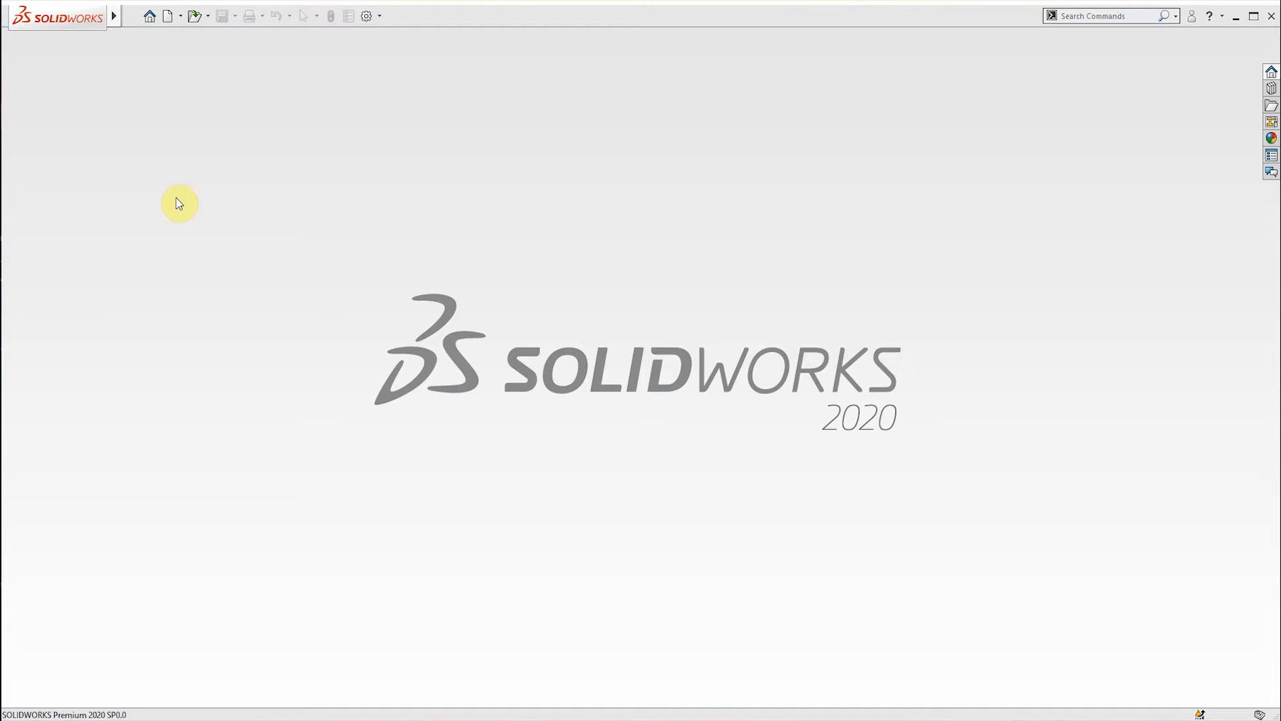
mouse_move(183, 190)
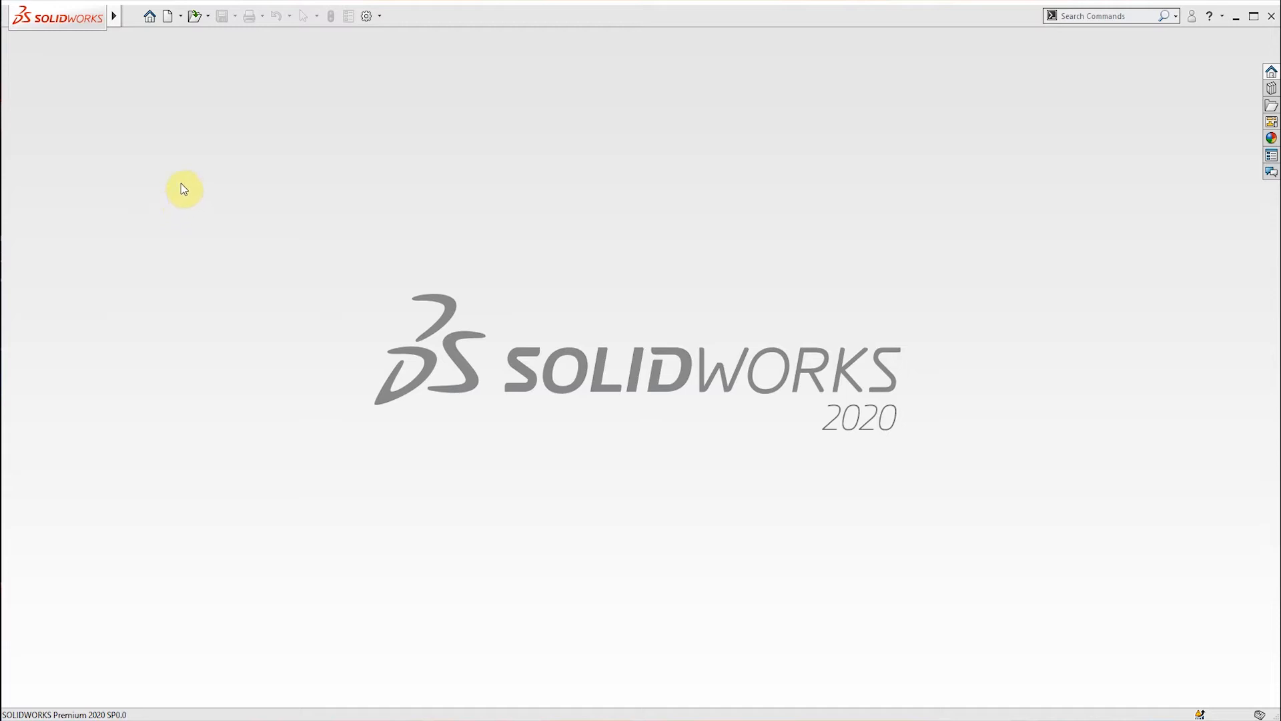
mouse_move(153, 110)
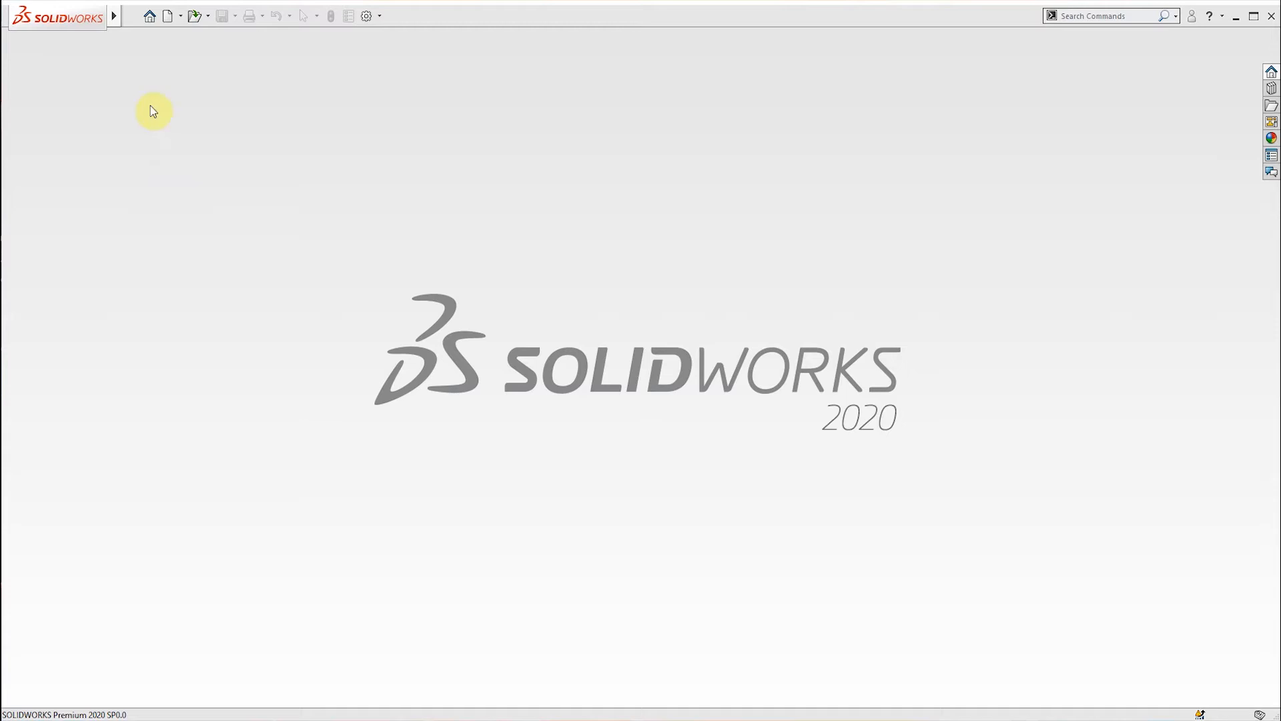
mouse_move(117, 16)
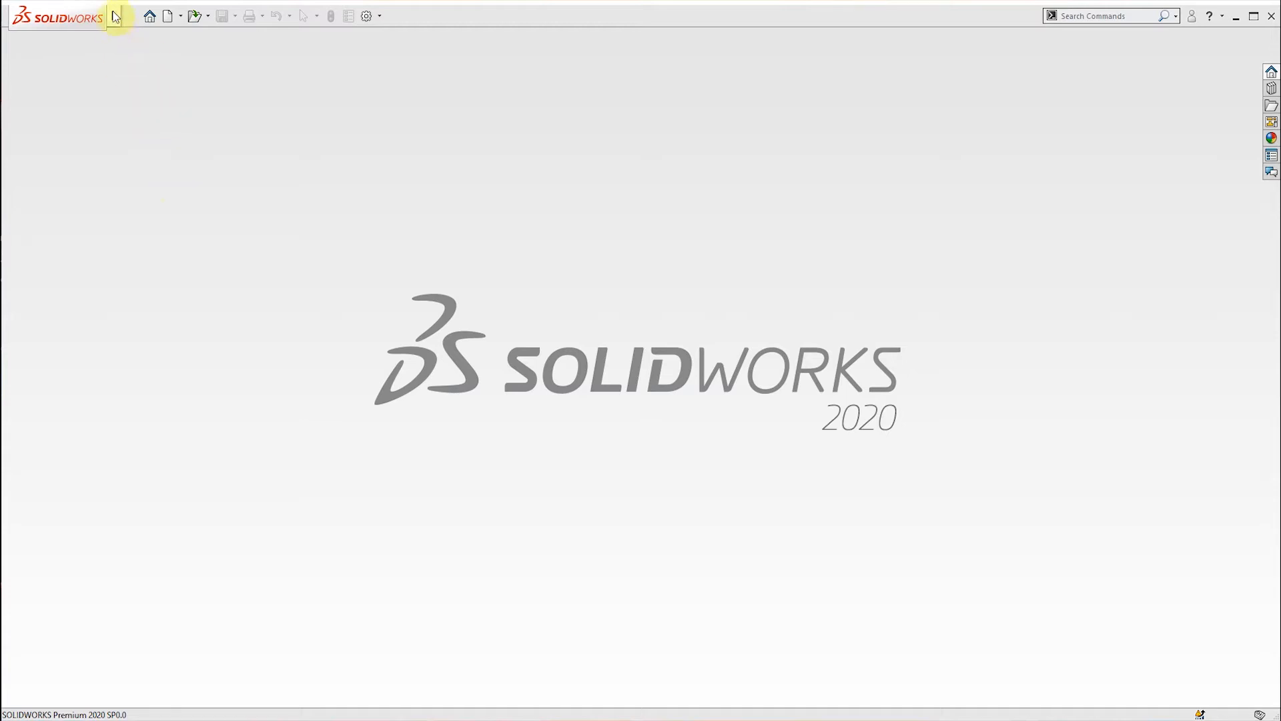
click(167, 15)
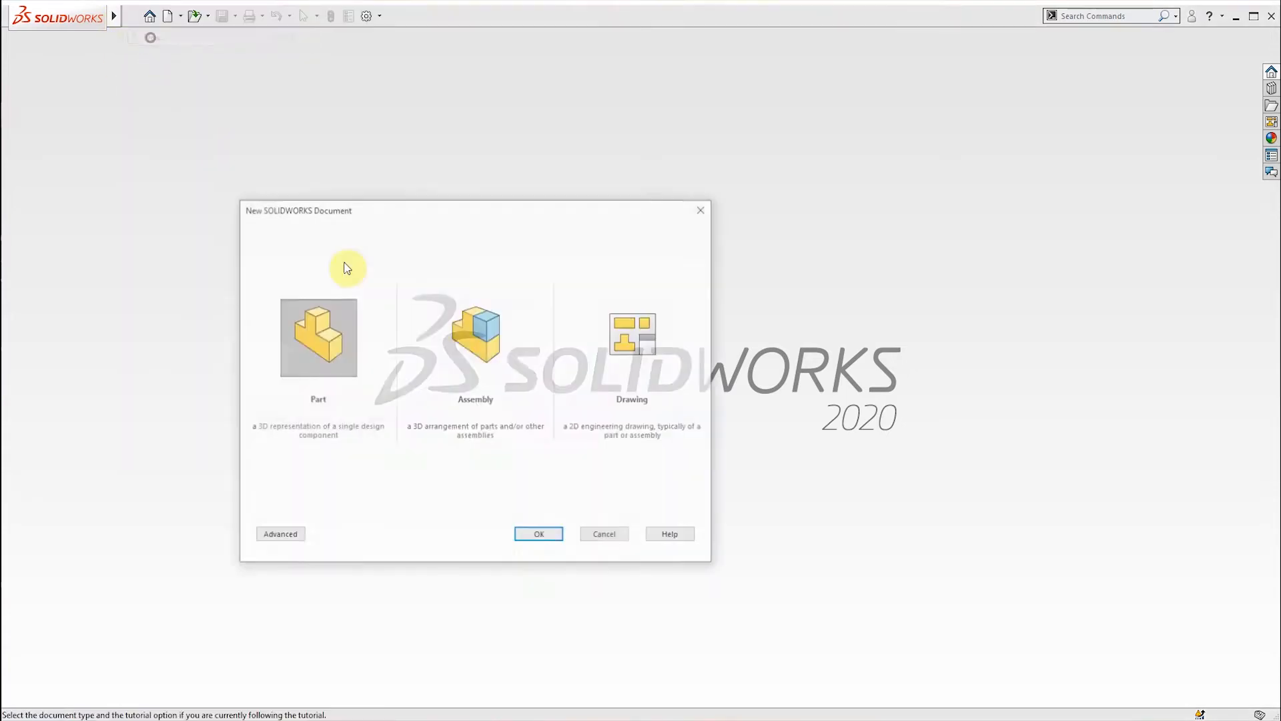
click(539, 535)
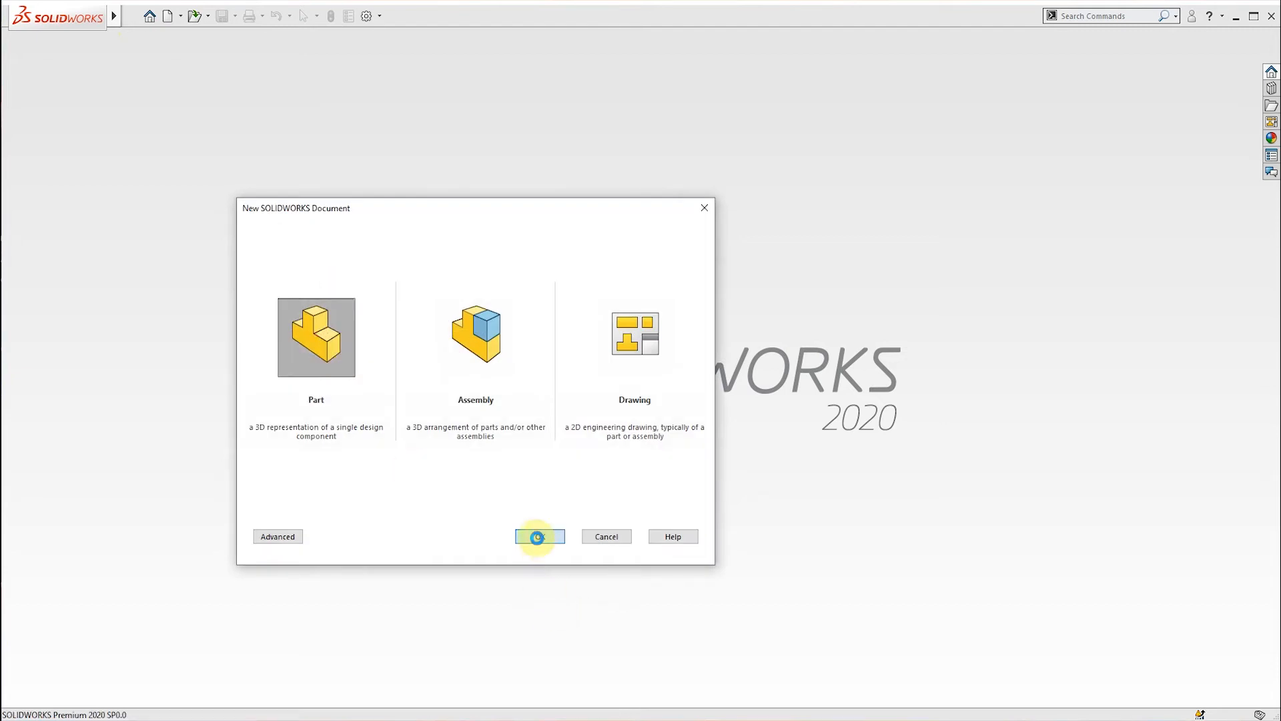
click(538, 536)
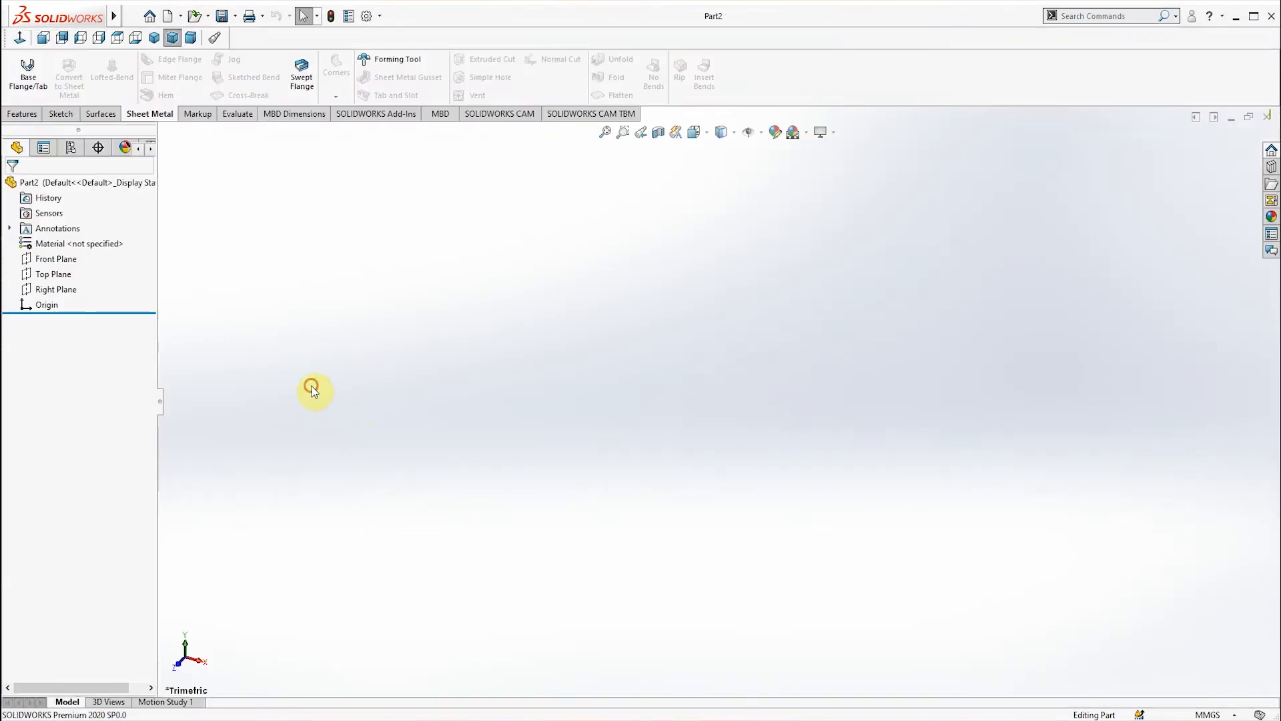
Sketch a corner rectangle on the Front Plane and dimension width and height to 100
click(56, 258)
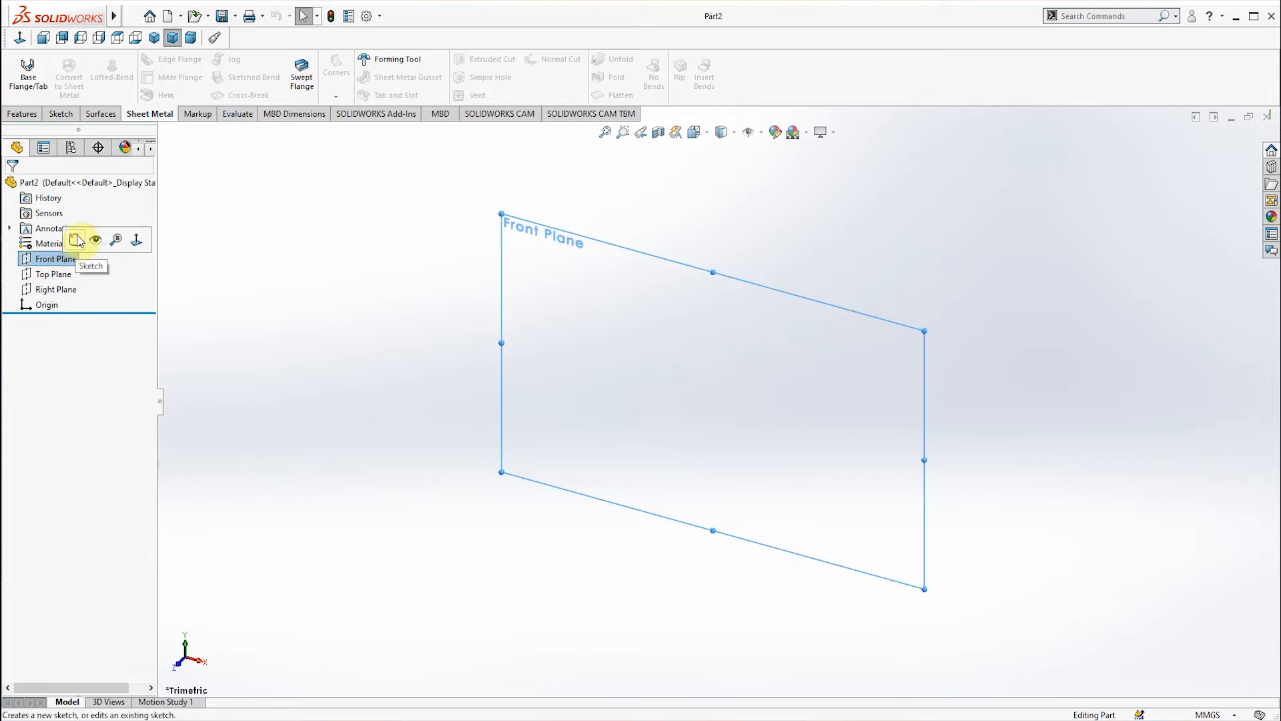
click(76, 239)
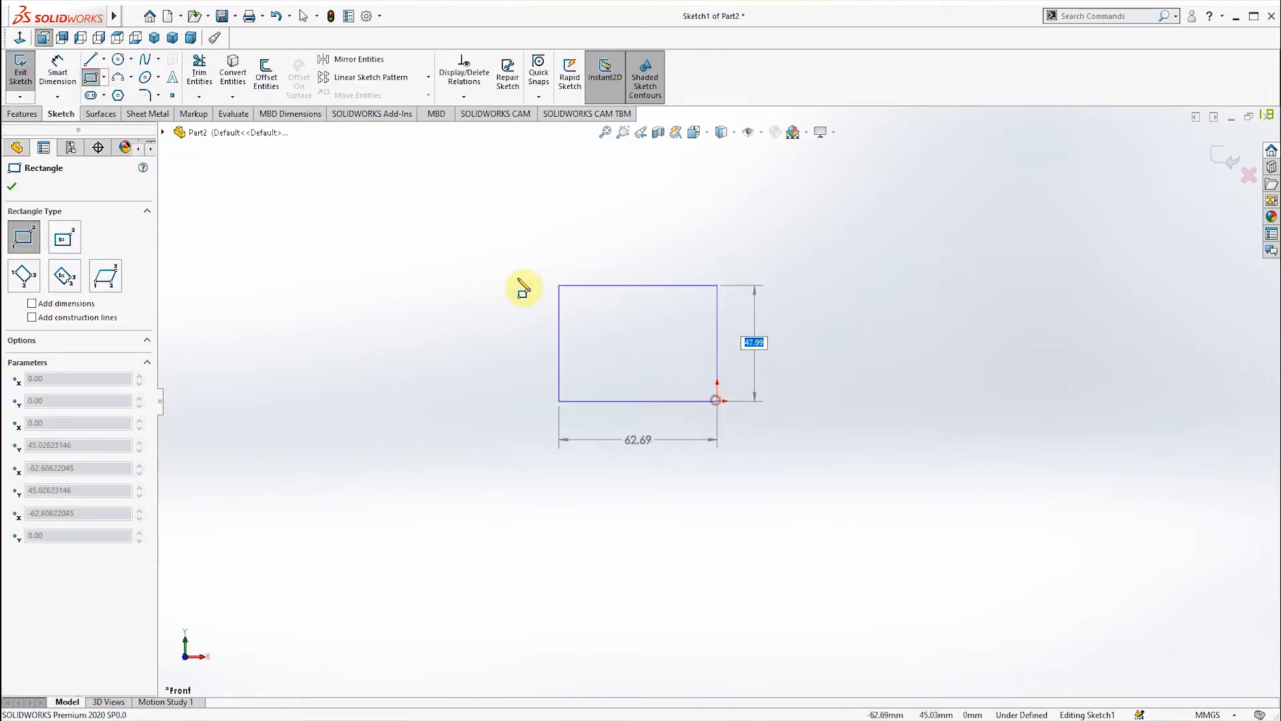
click(11, 185)
text(100)
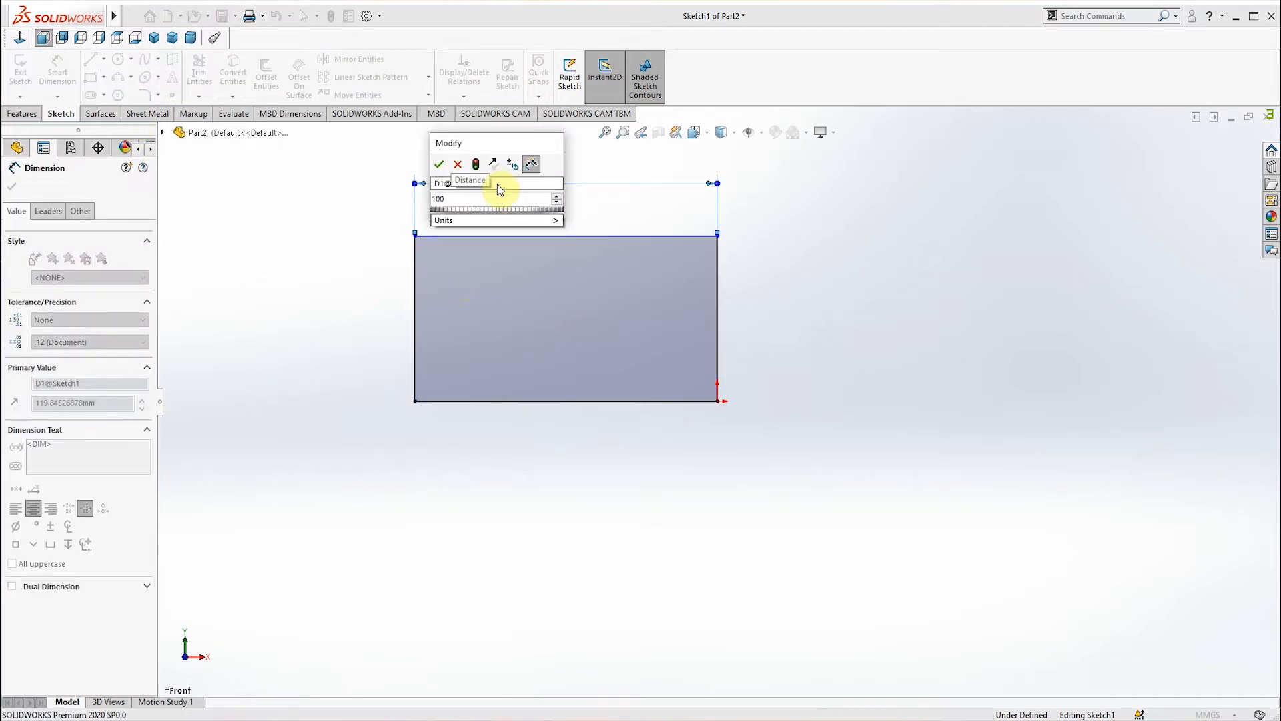
click(439, 164)
text(100)
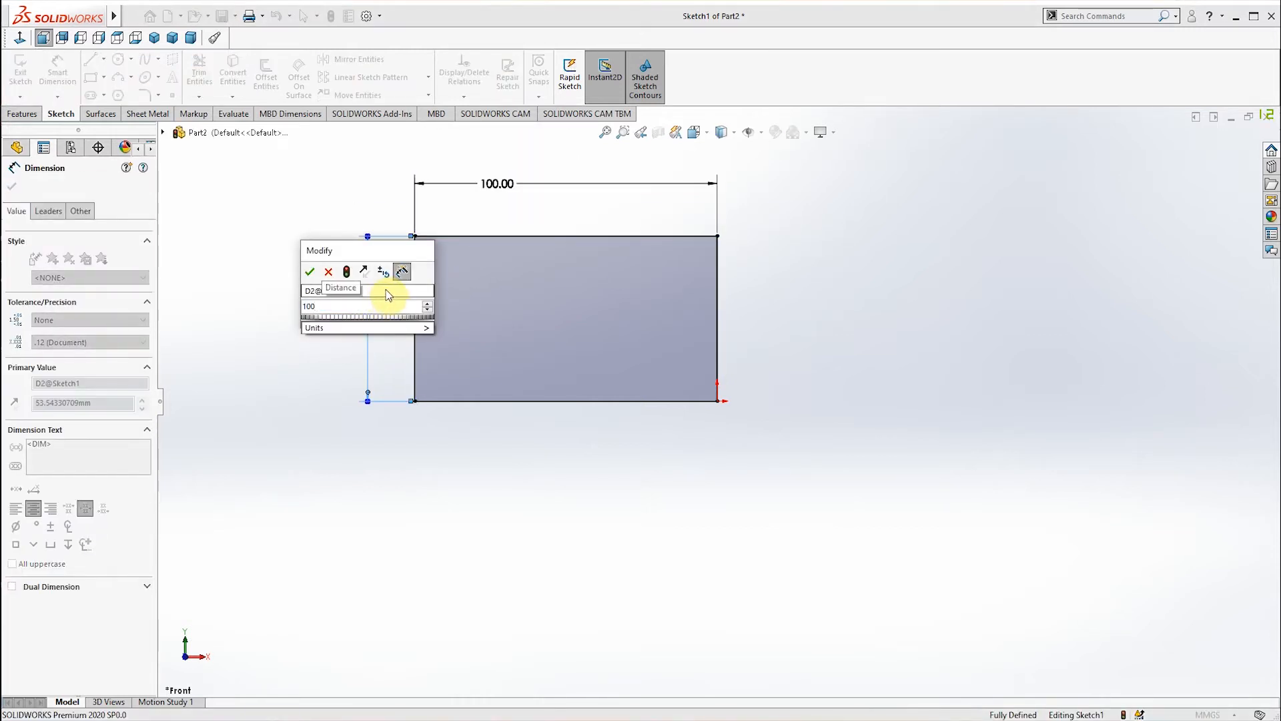
click(309, 271)
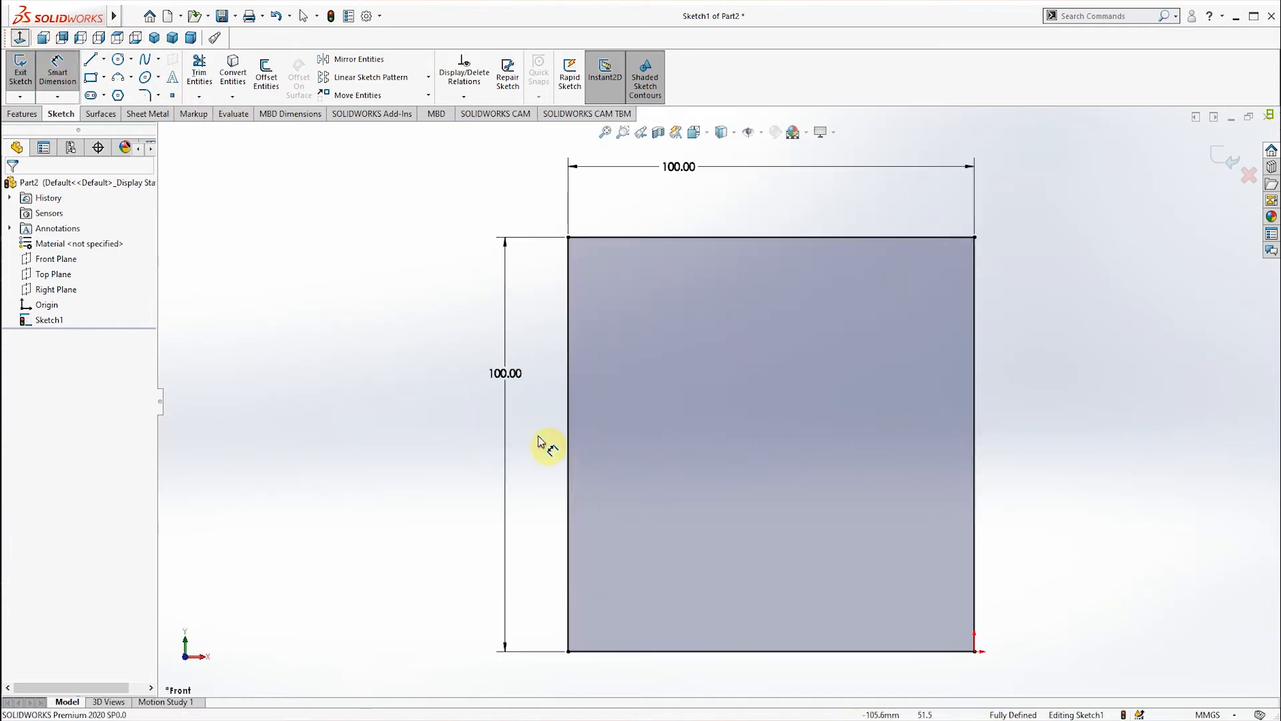
mouse_move(317, 268)
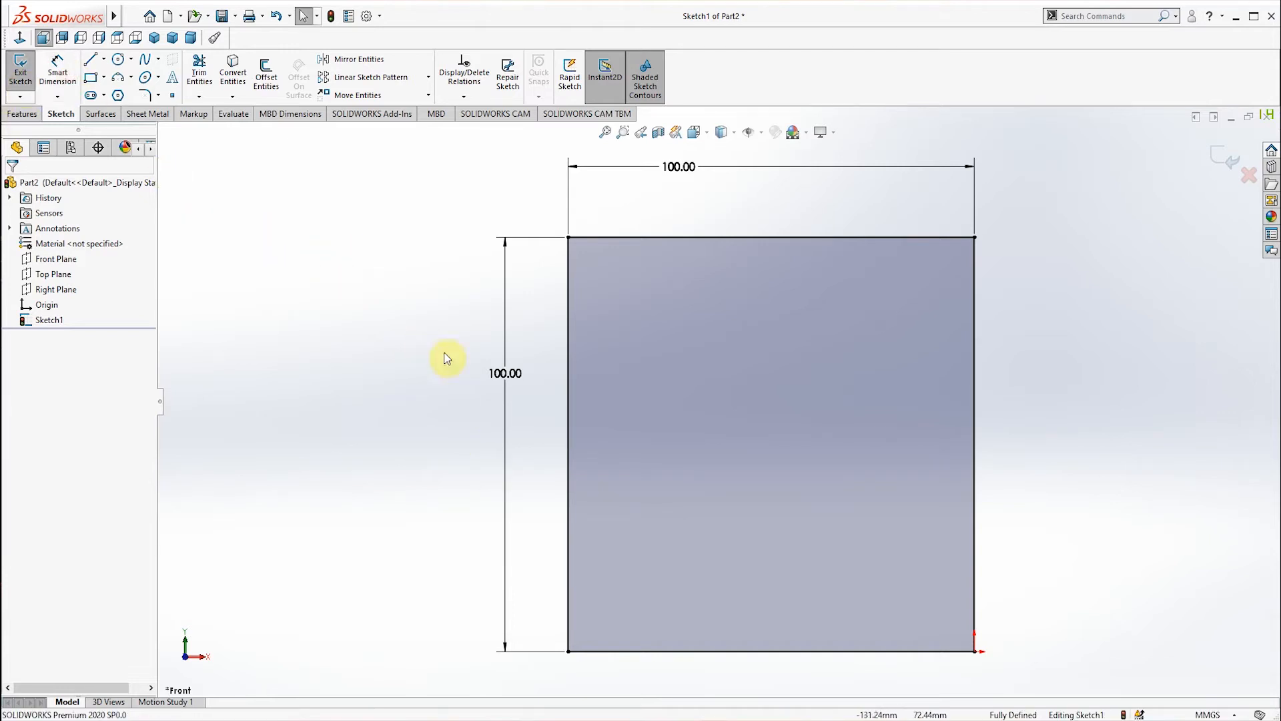
double_click(505, 374)
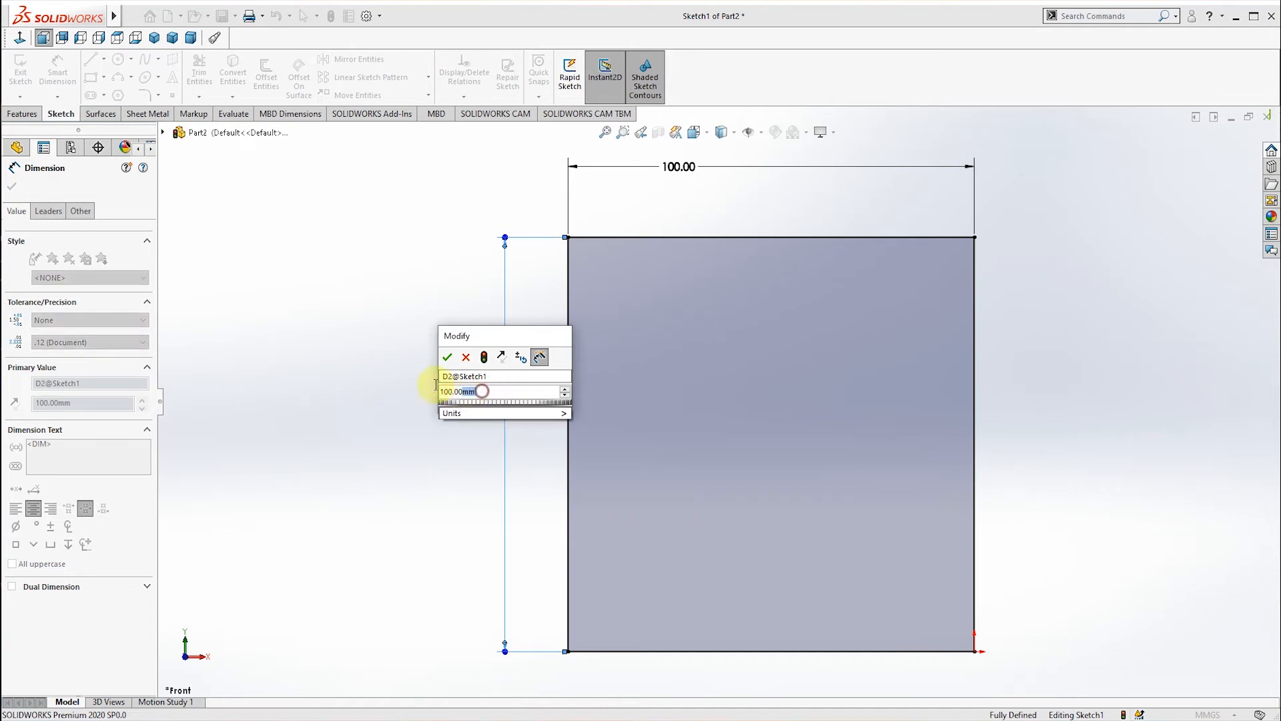
Close the height dimension's Modify box without changes, keeping it at 100
click(447, 357)
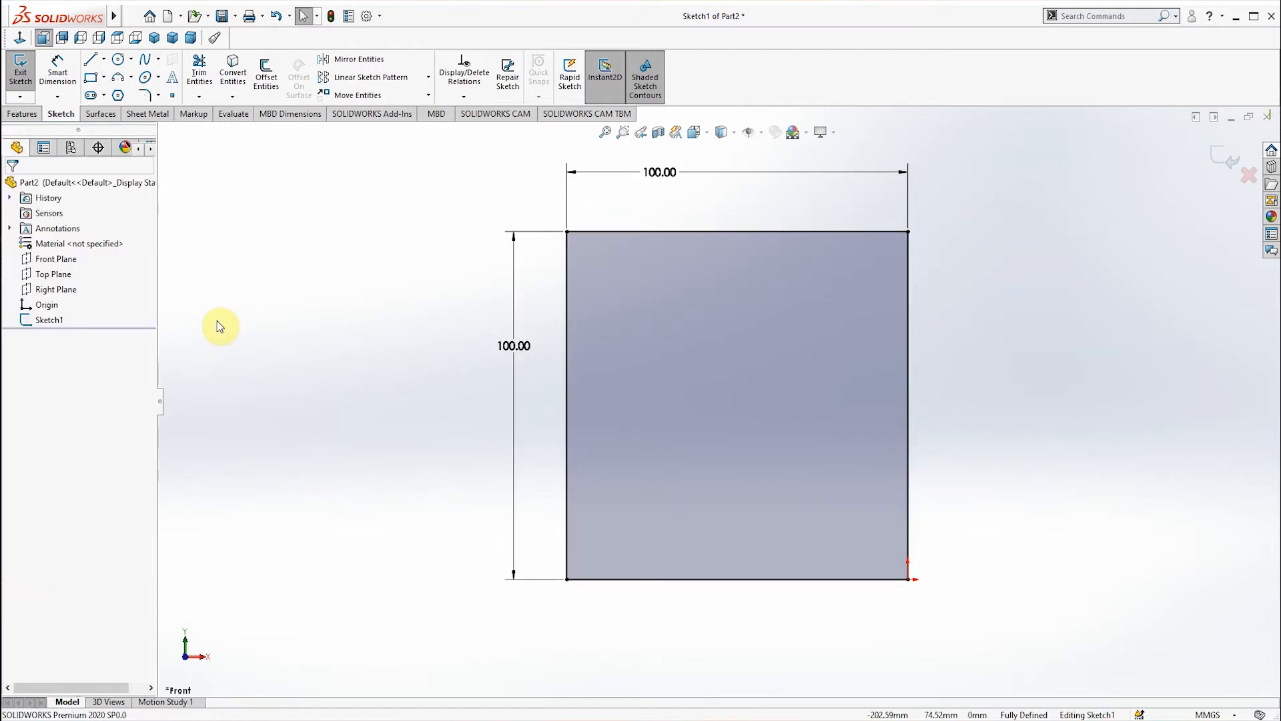
mouse_move(227, 261)
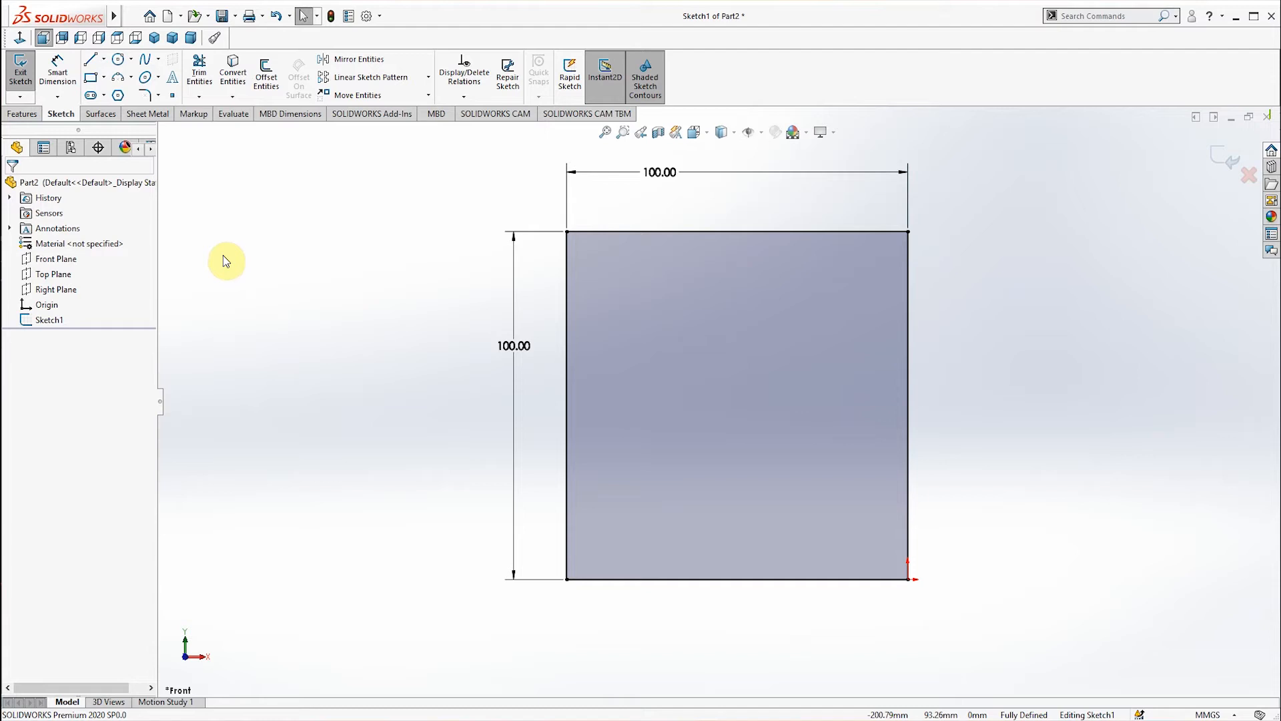
mouse_move(221, 192)
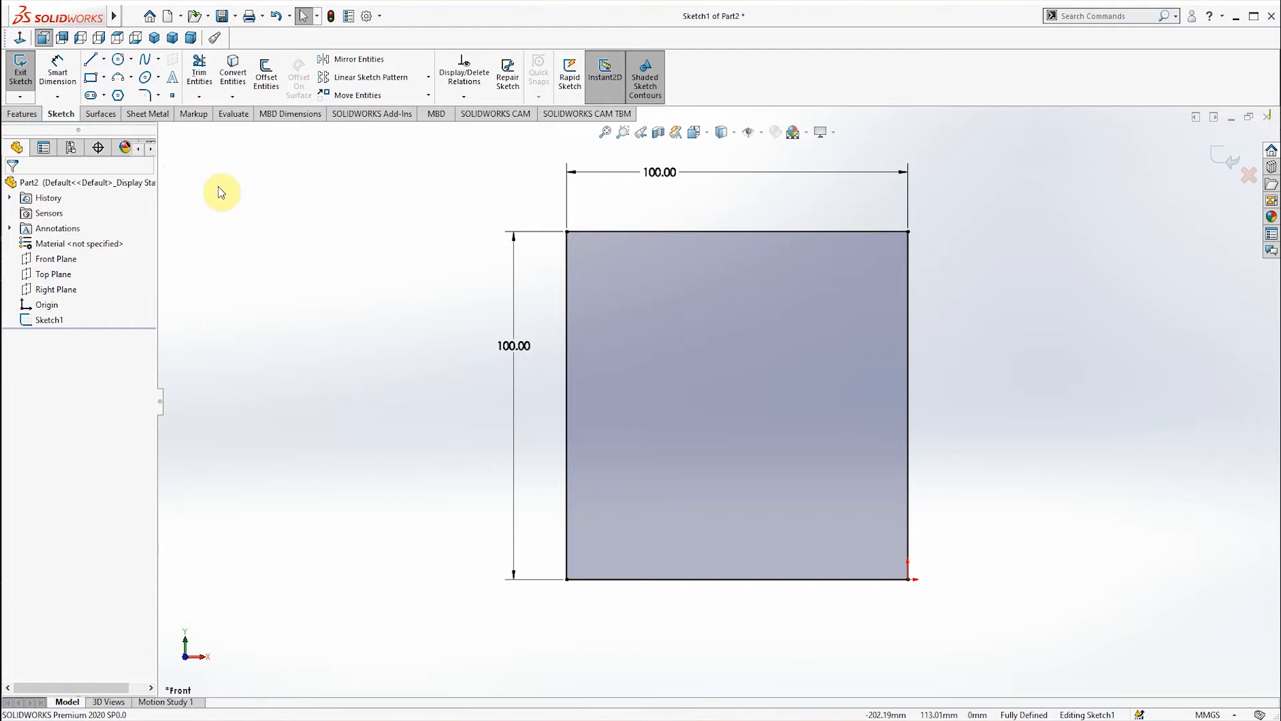
mouse_move(309, 277)
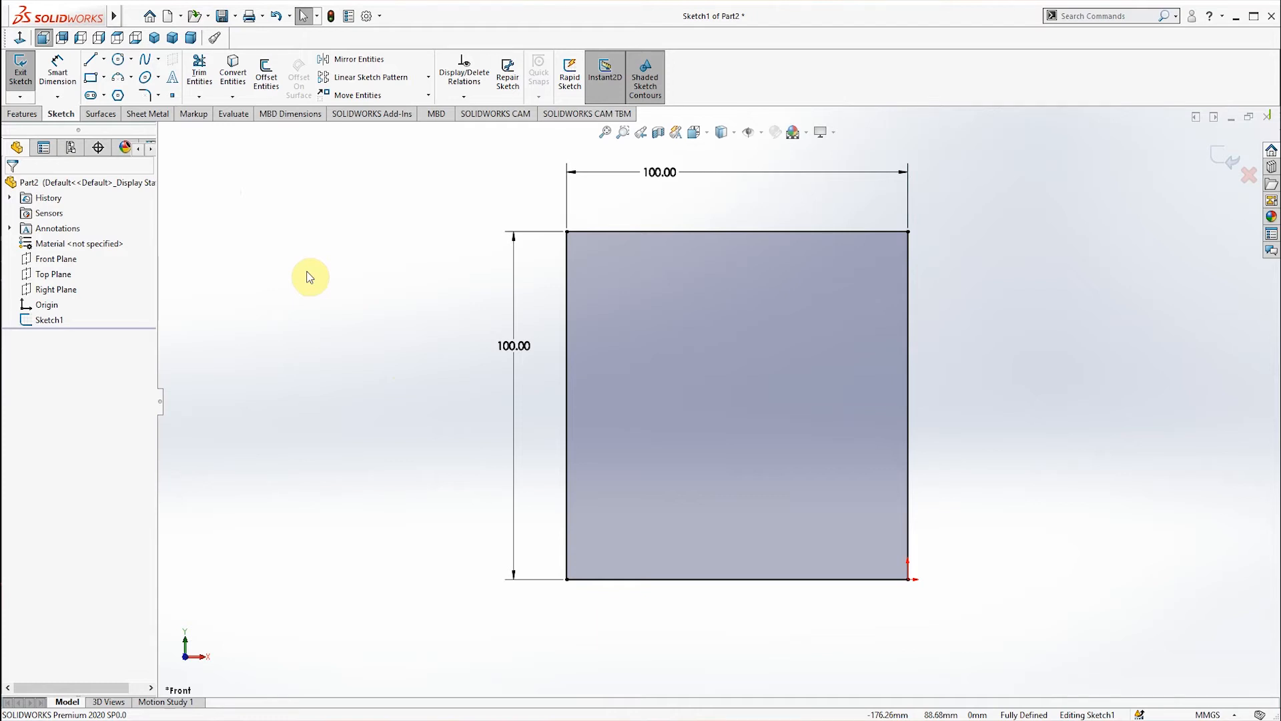
click(156, 15)
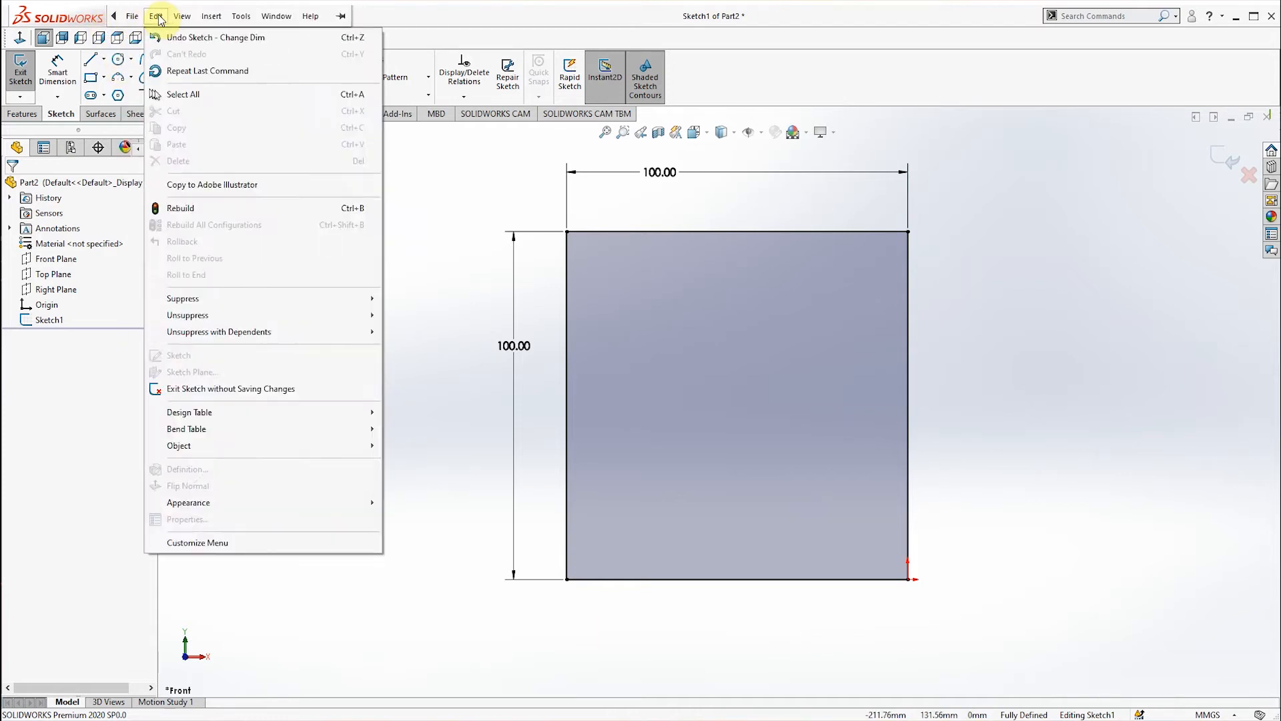
Open the System Options dialog through Tools > Options
click(241, 15)
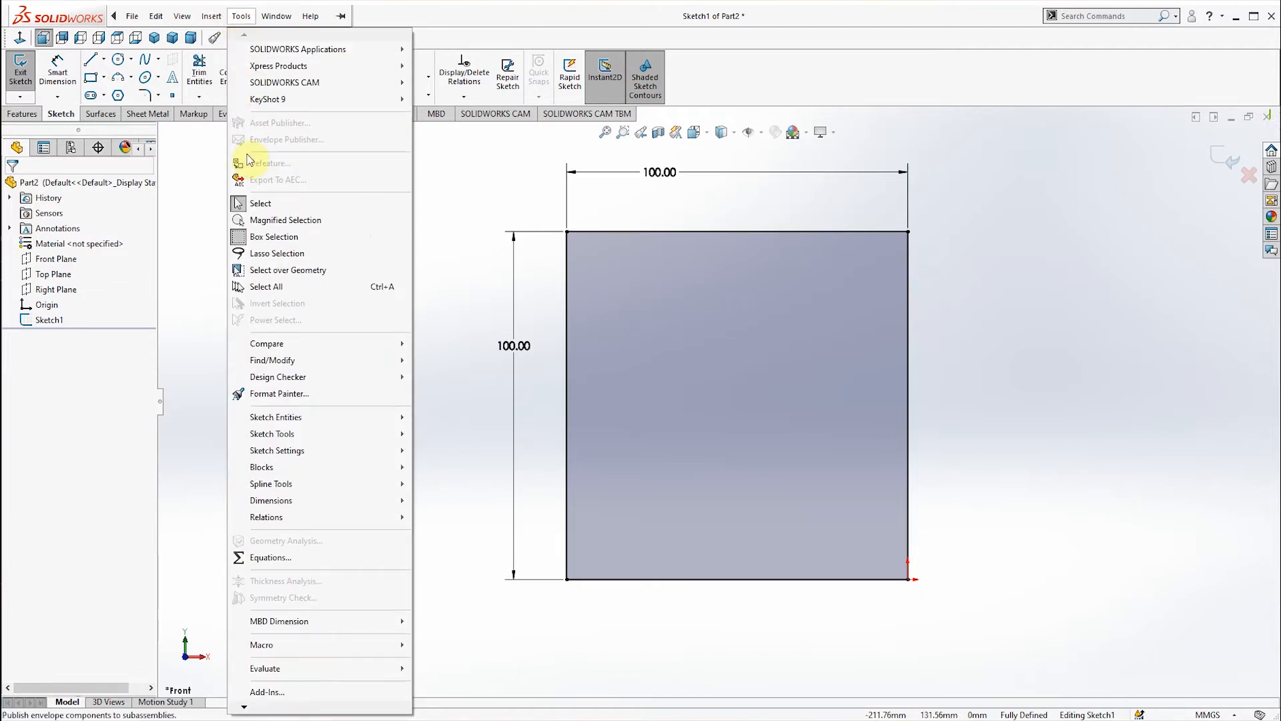
mouse_move(237, 707)
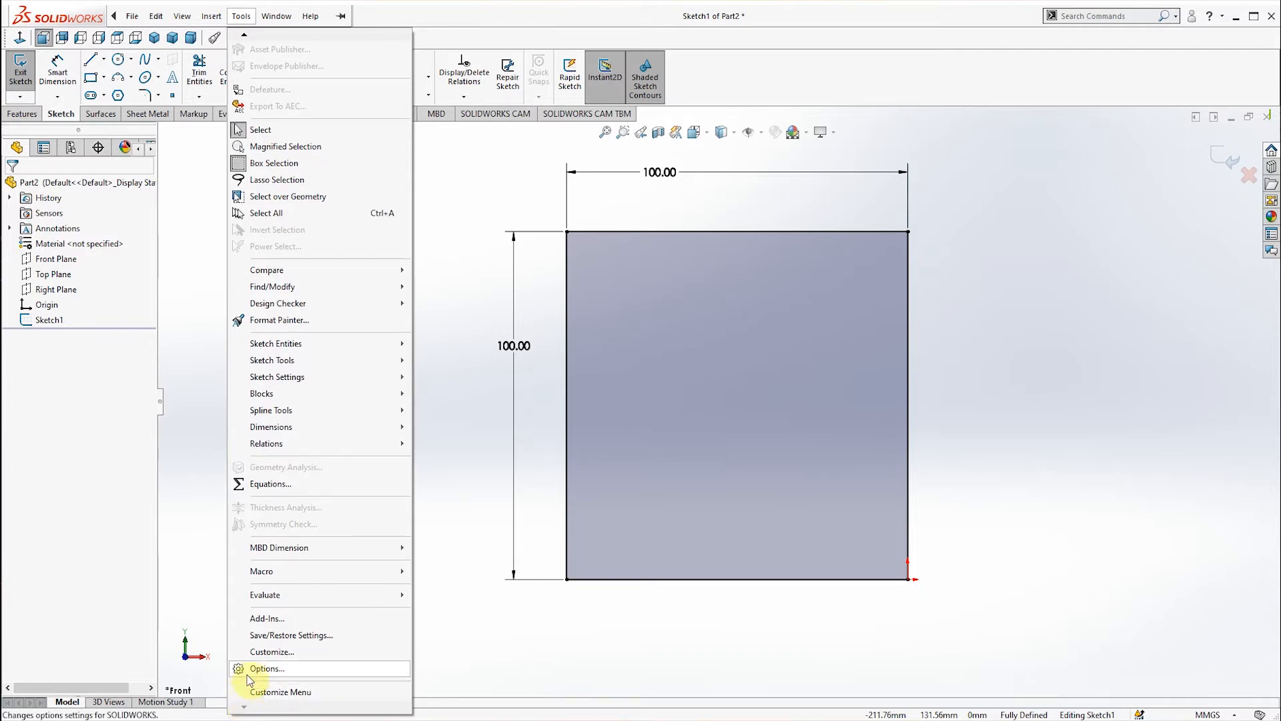
mouse_move(269, 675)
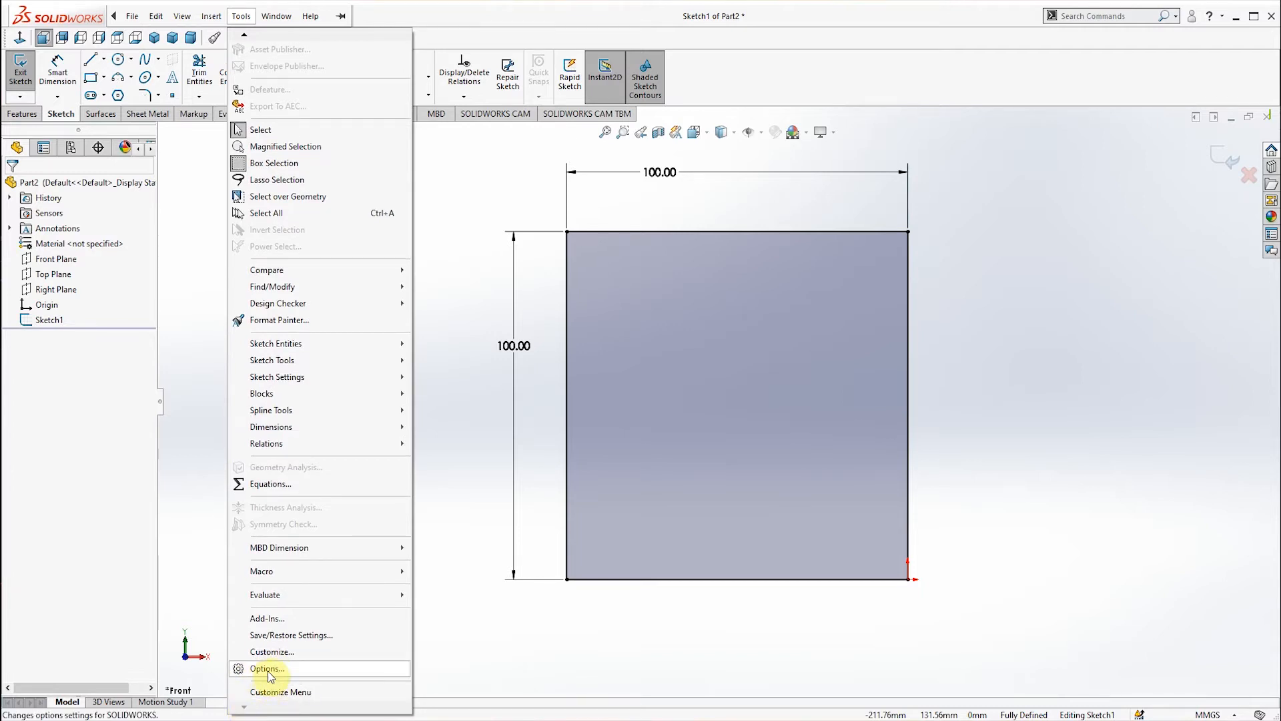
click(266, 668)
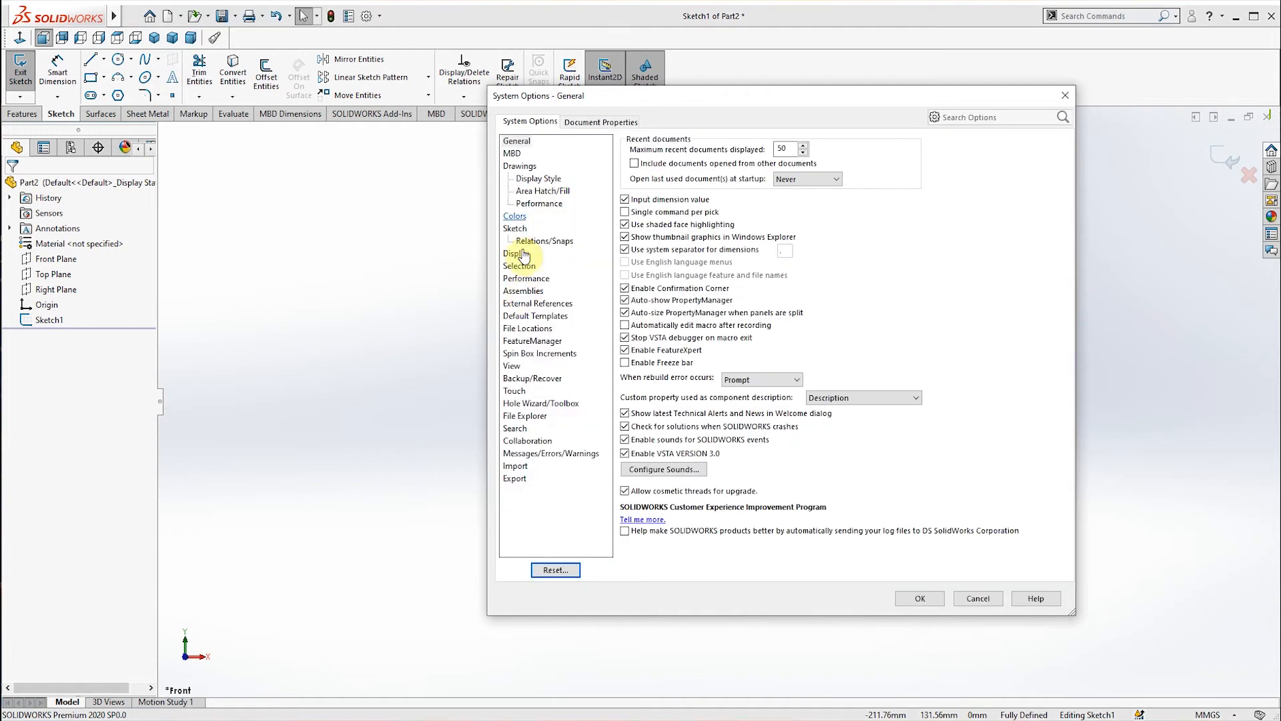
mouse_move(579, 126)
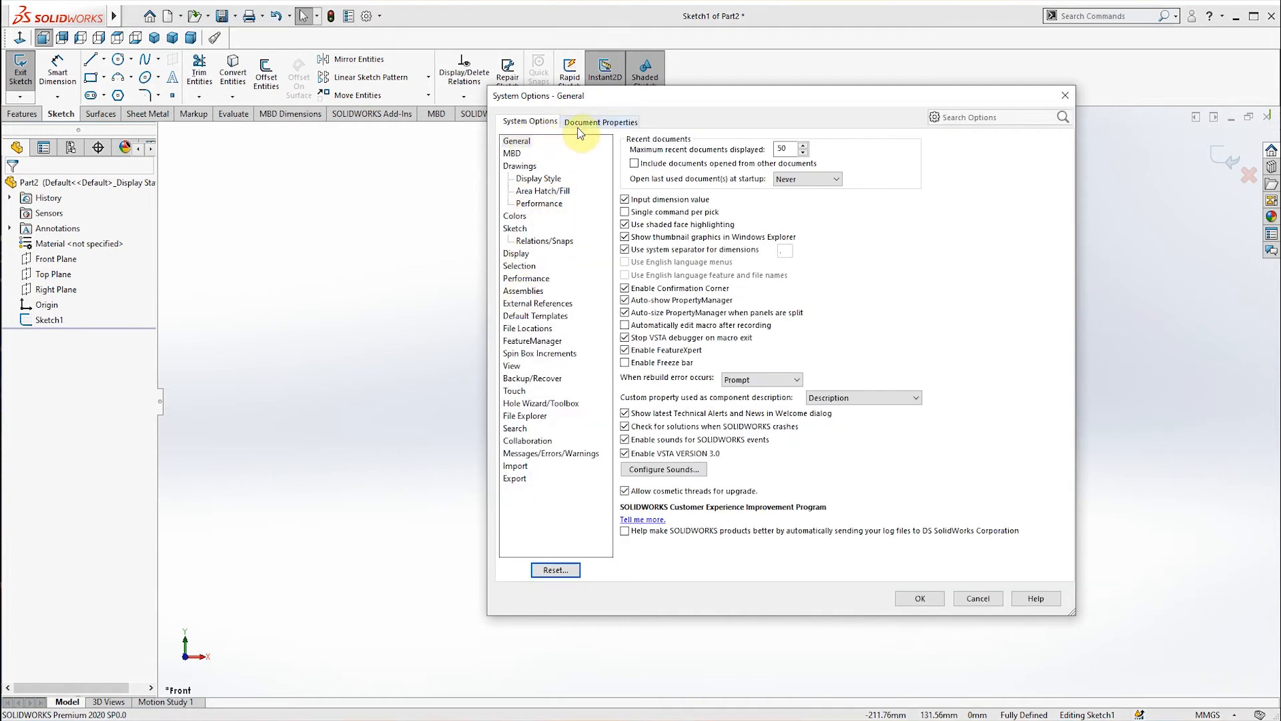
Show the Units page under Document Properties, with MMGS still selected
click(601, 122)
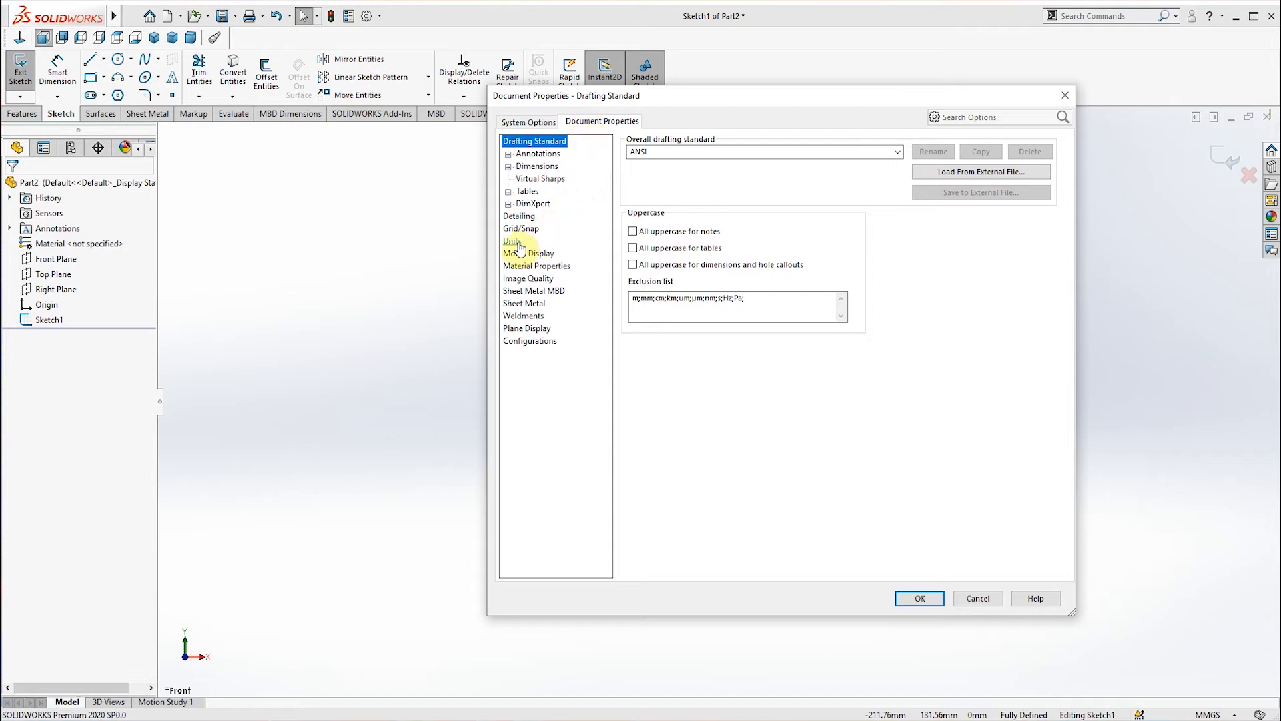
click(512, 241)
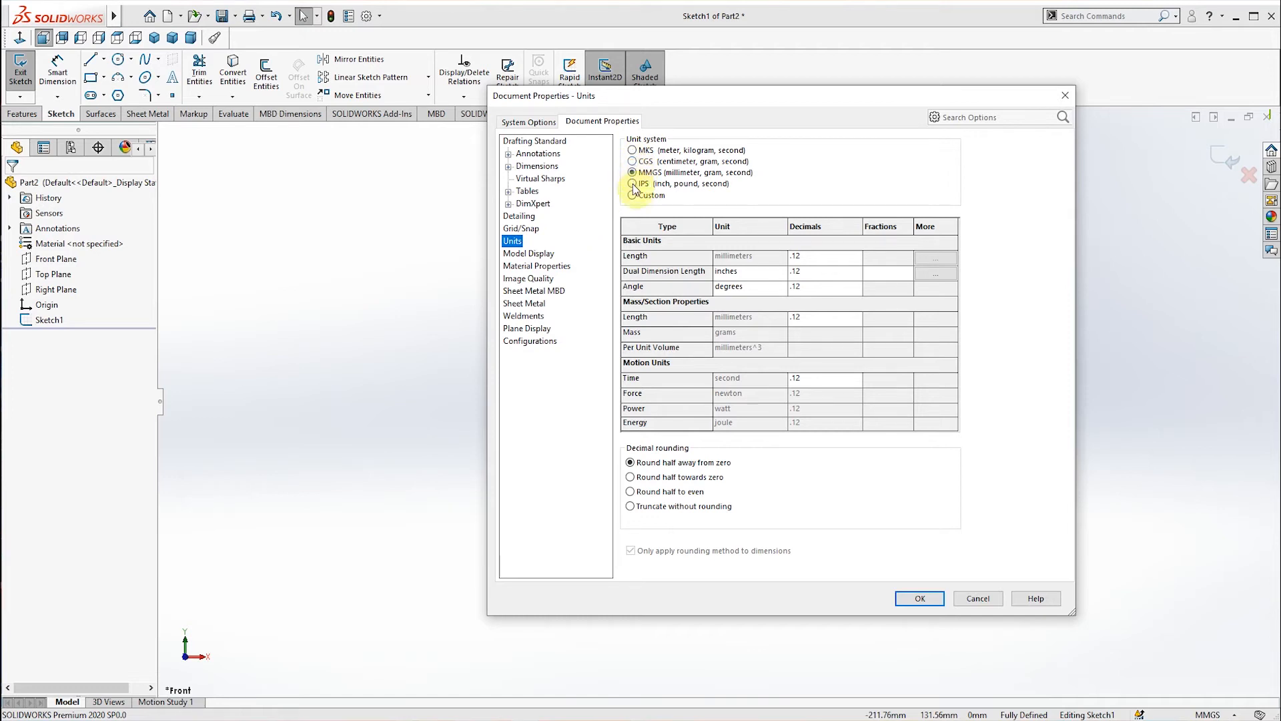
mouse_move(634, 200)
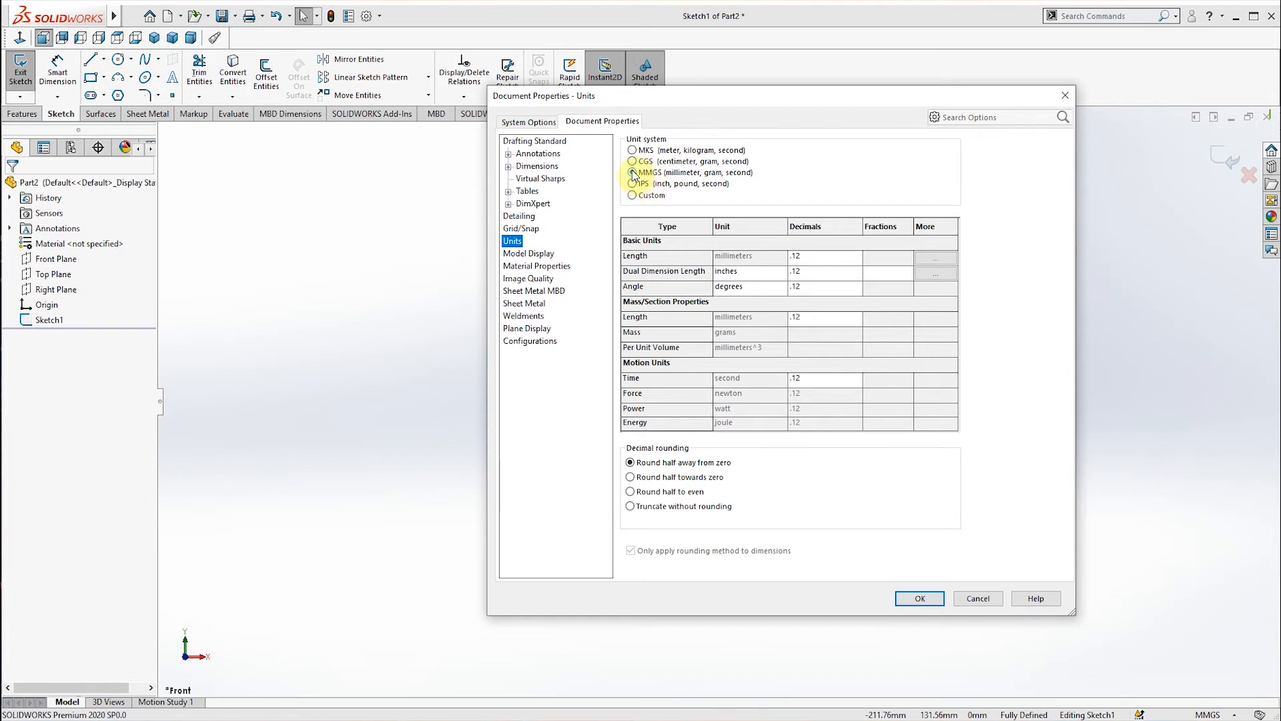
click(632, 172)
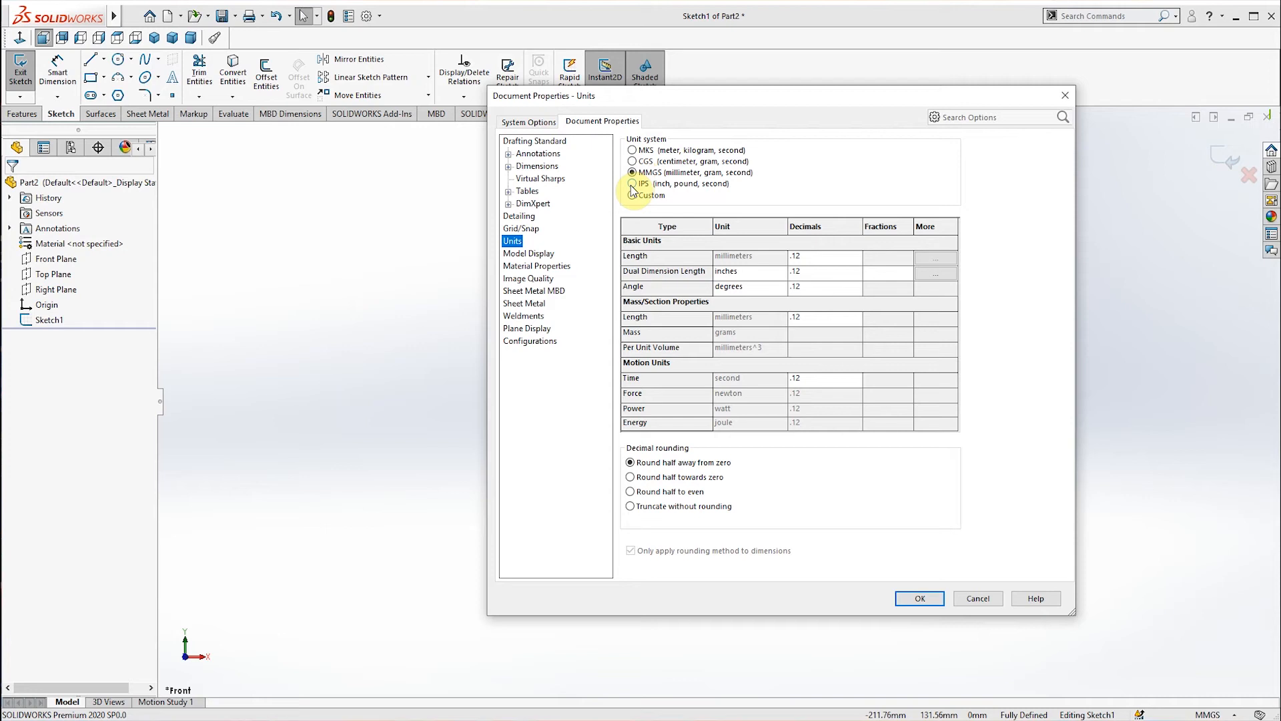
mouse_move(632, 203)
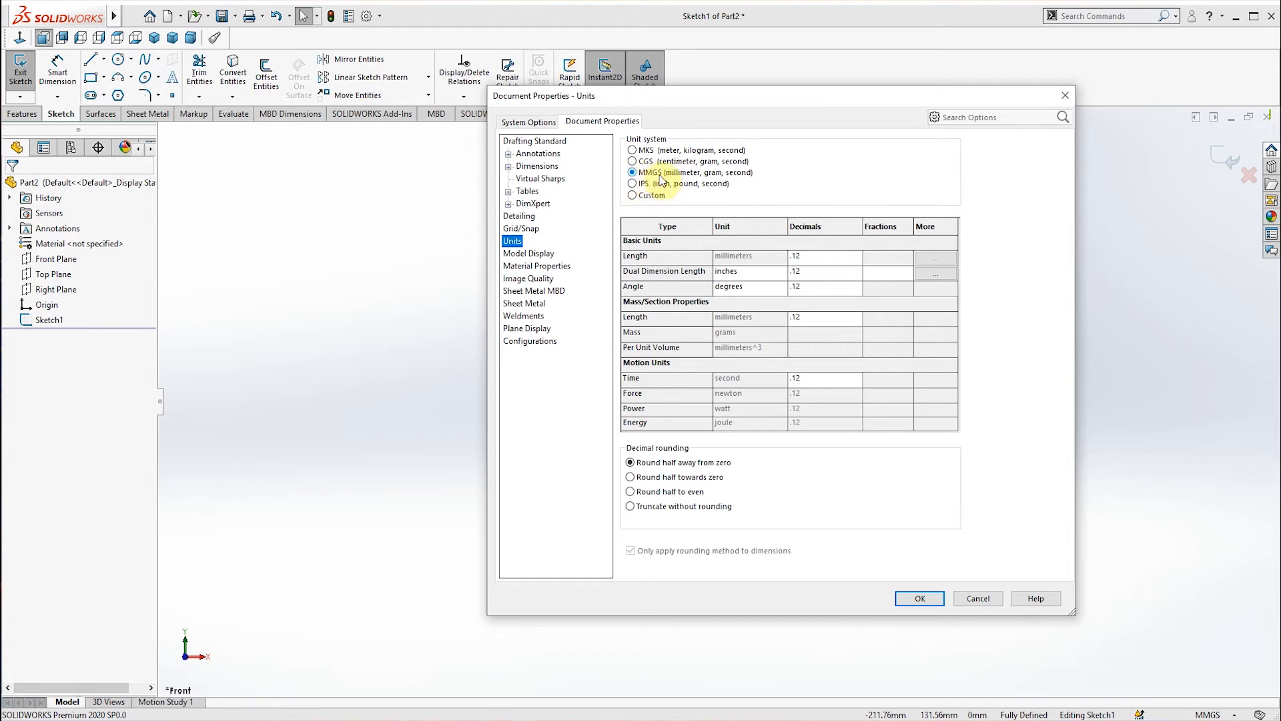
mouse_move(738, 179)
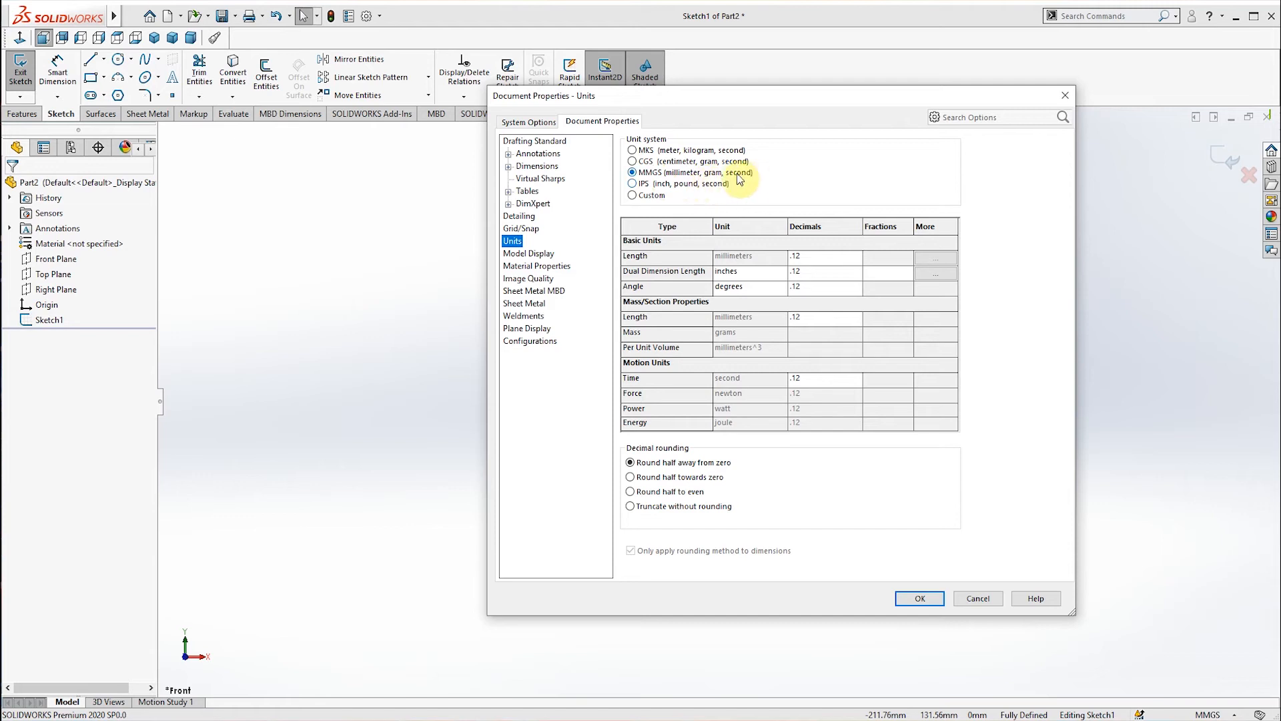
mouse_move(633, 183)
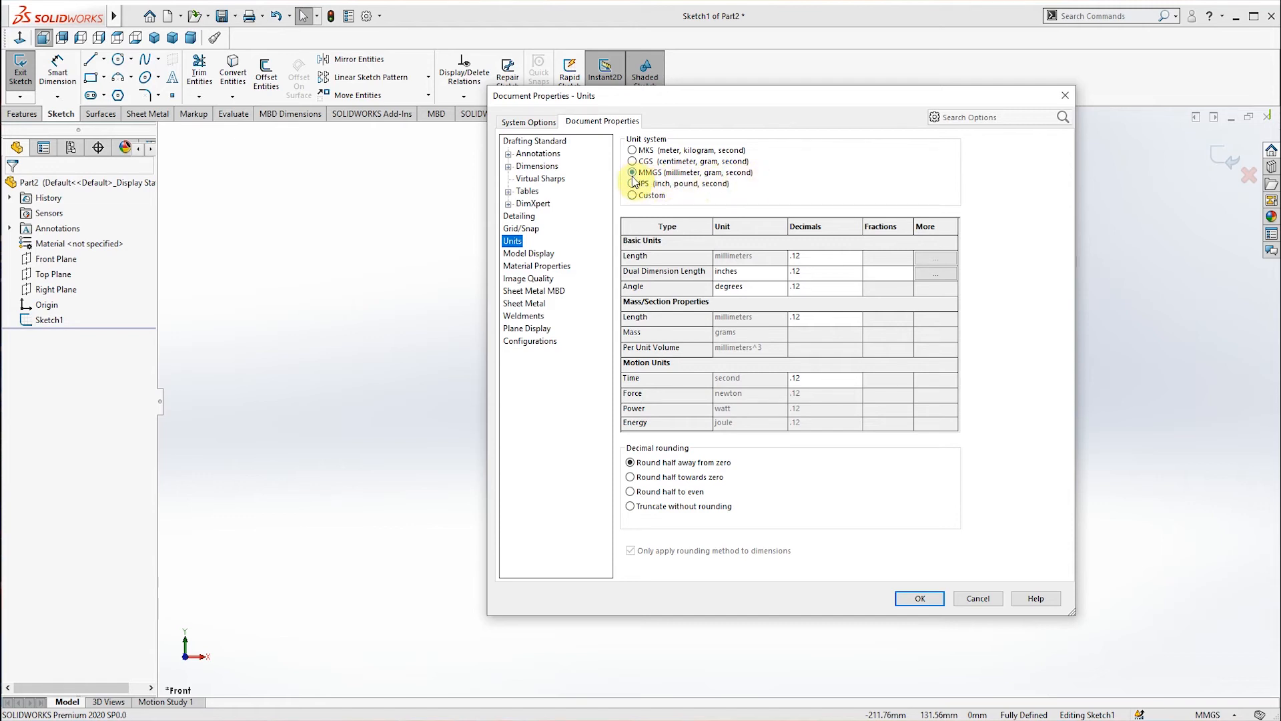
mouse_move(633, 183)
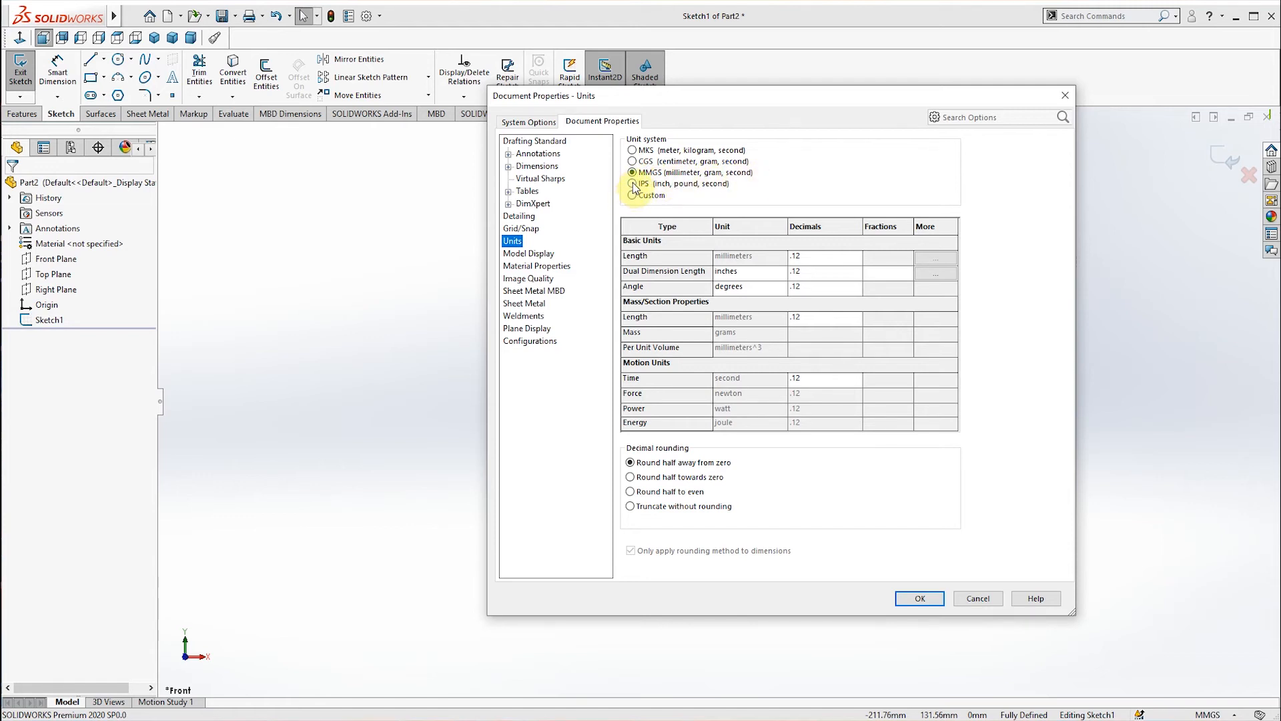
Switch the part to IPS units and confirm the vertical dimension reads 3.937 in
click(632, 183)
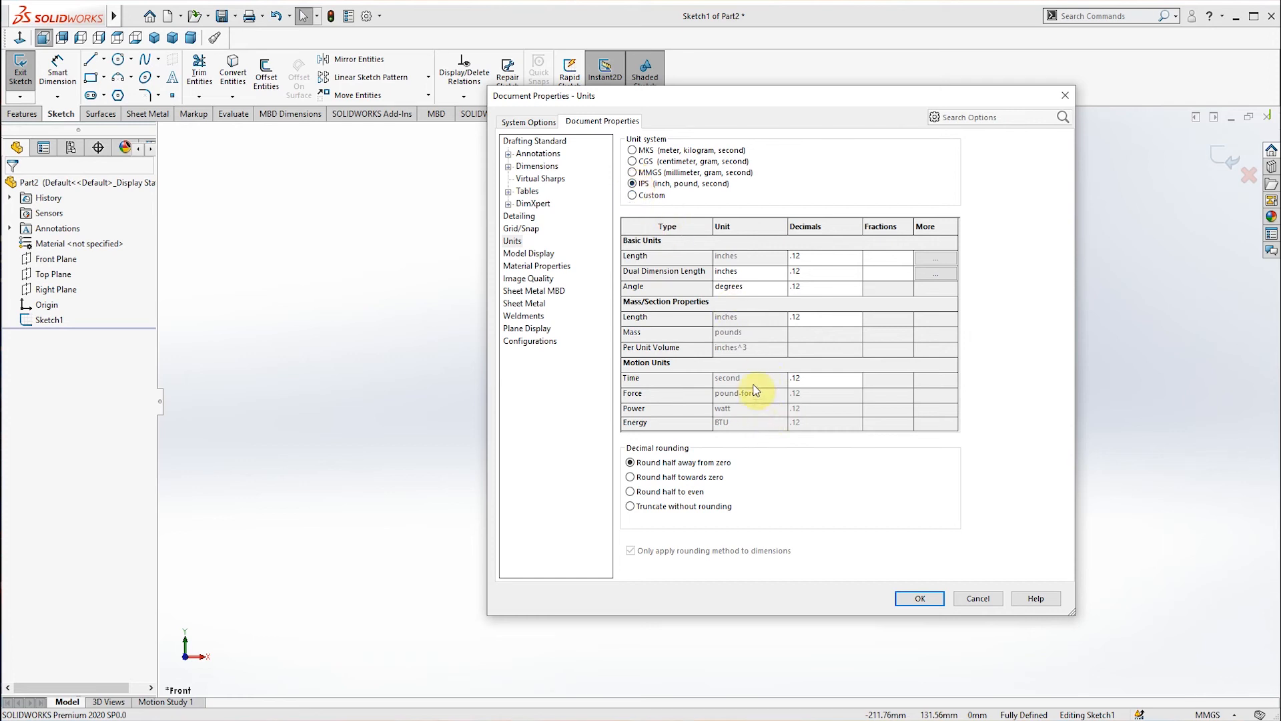
mouse_move(920, 598)
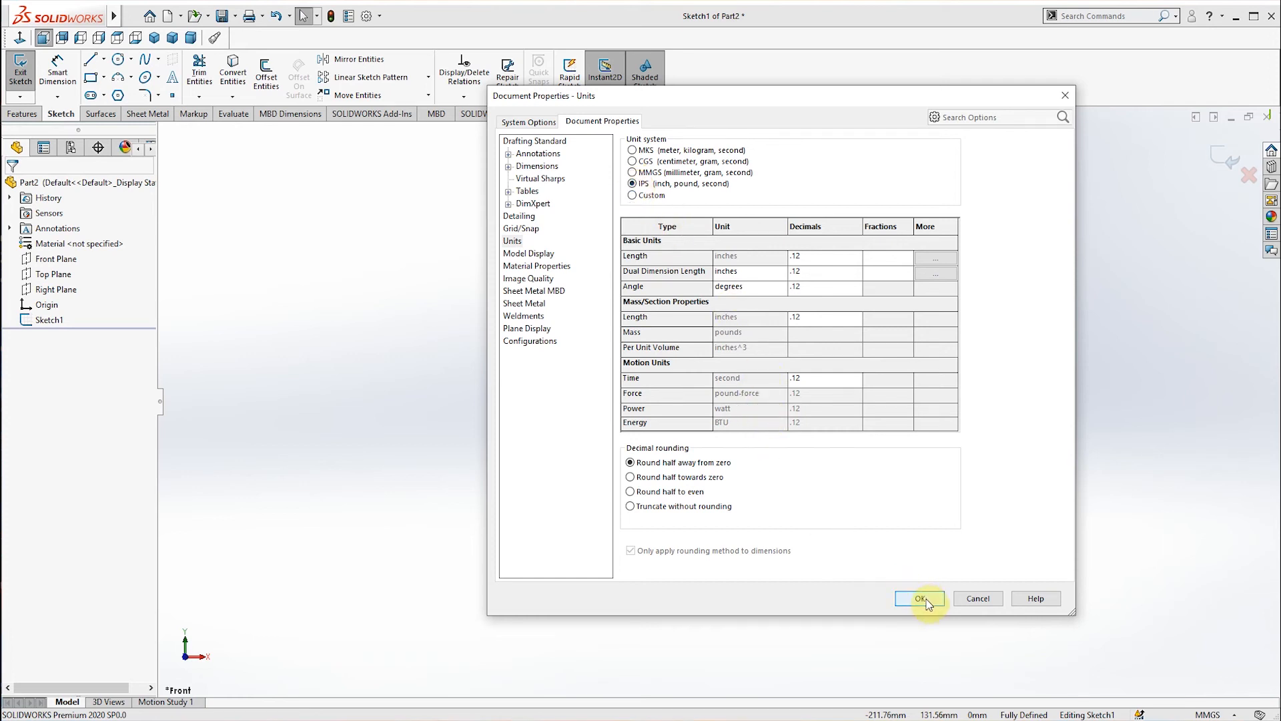
click(918, 597)
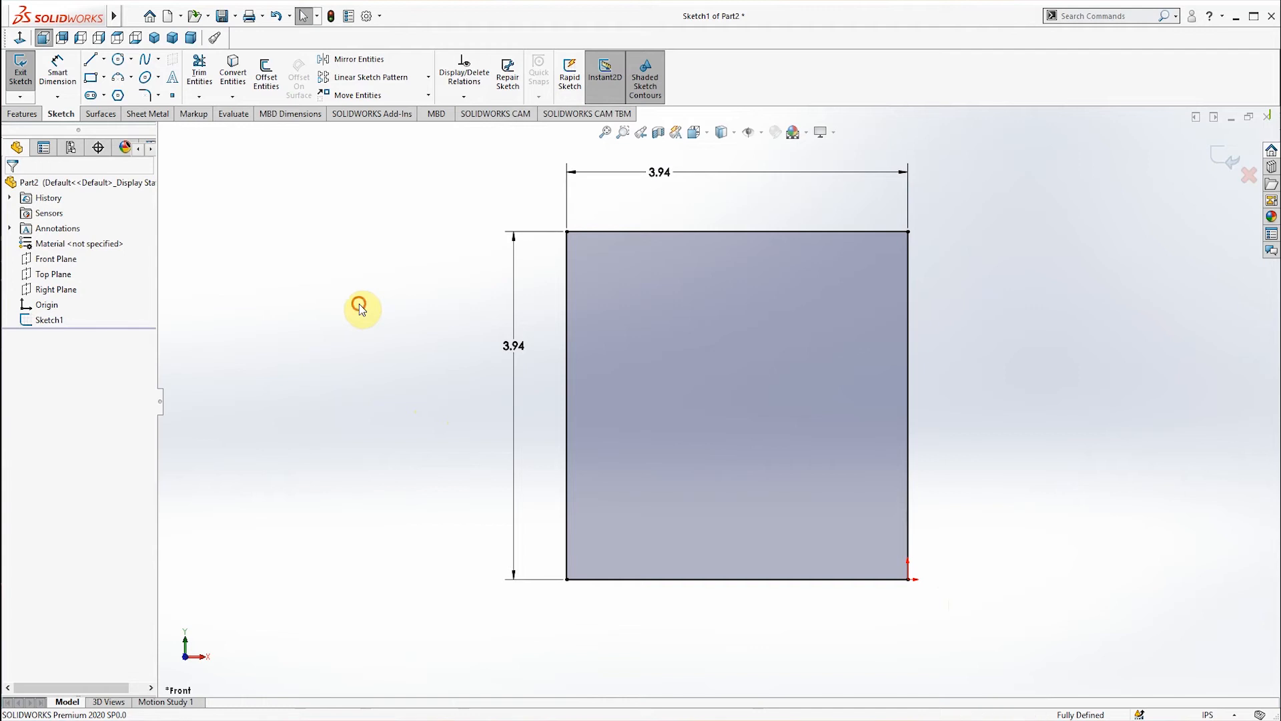
mouse_move(668, 189)
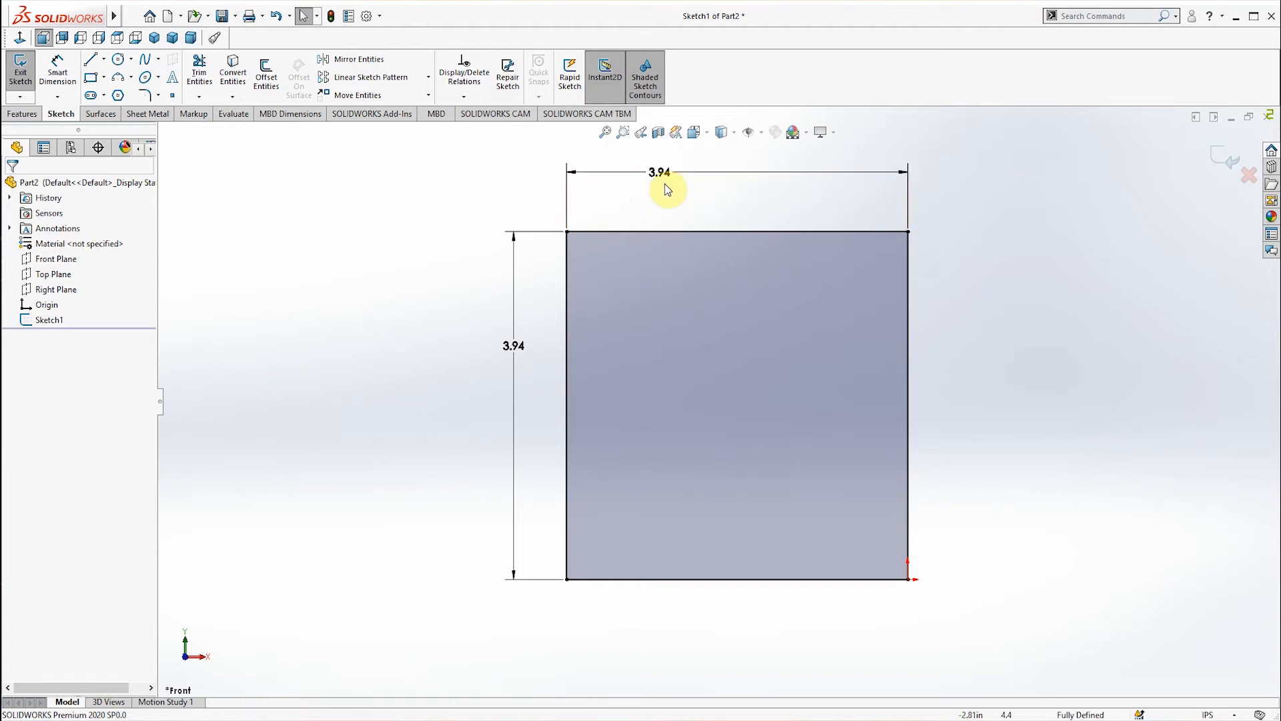
mouse_move(538, 336)
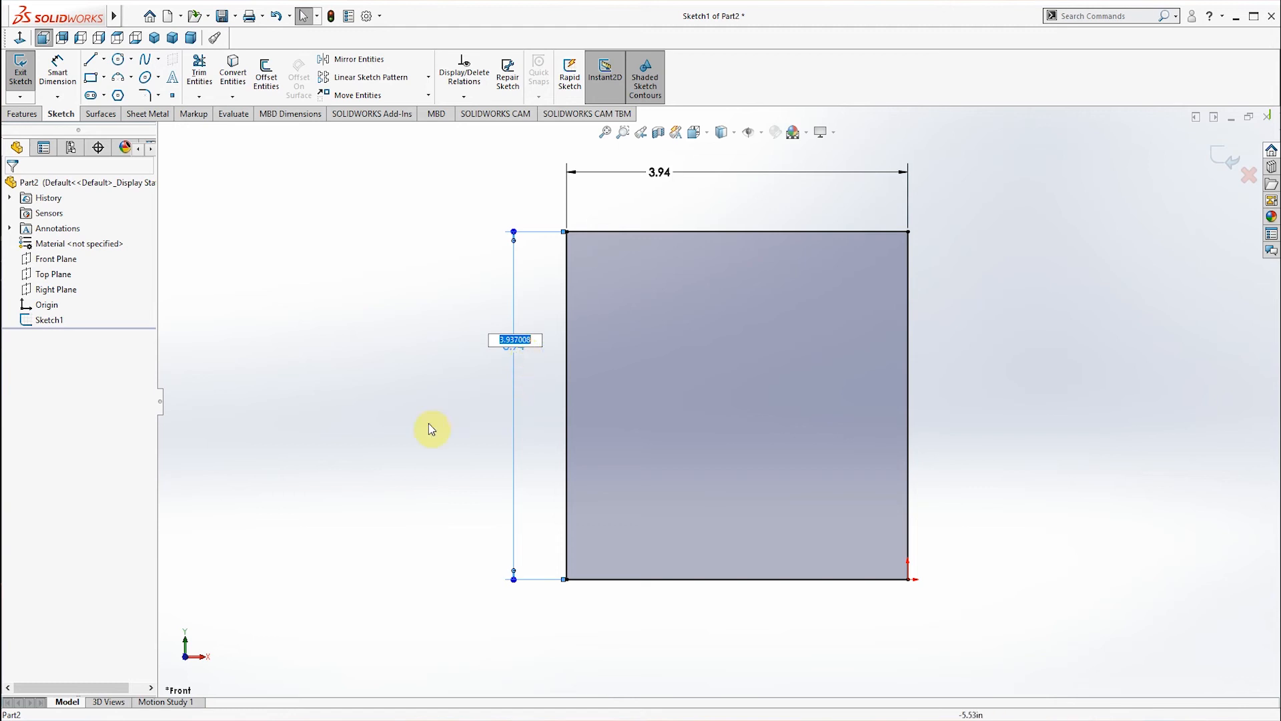
key(Return)
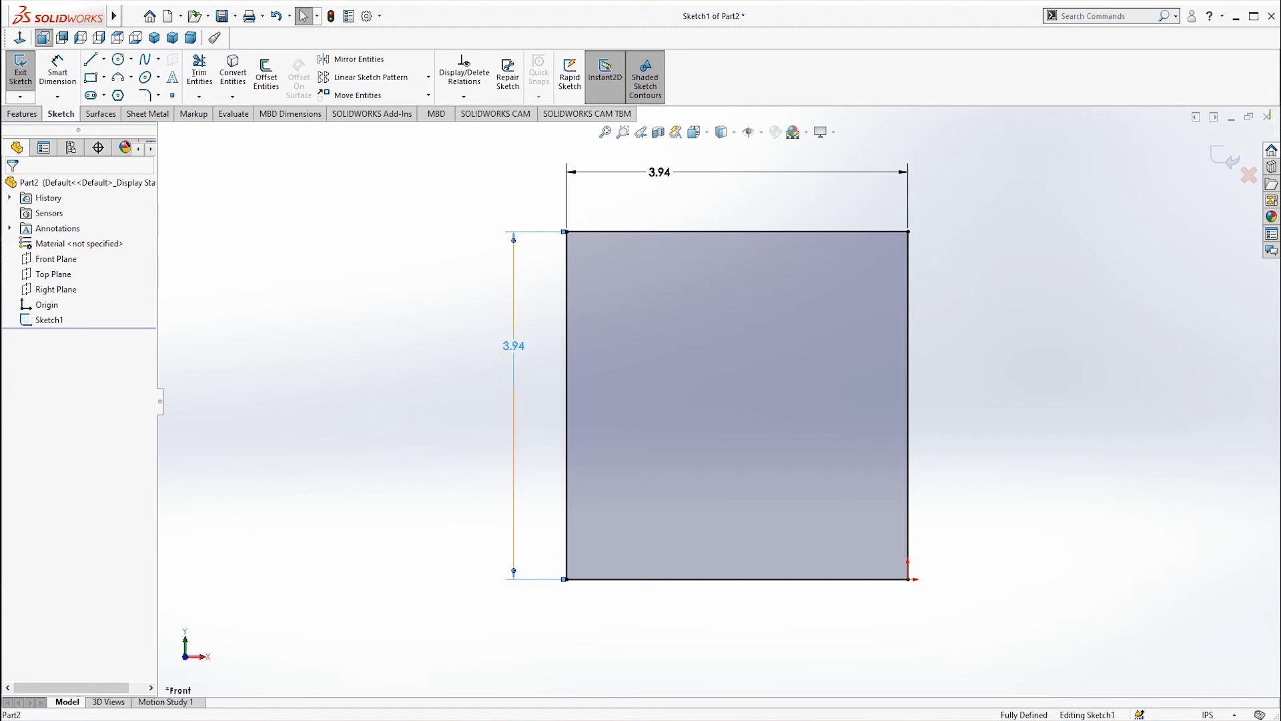
double_click(513, 345)
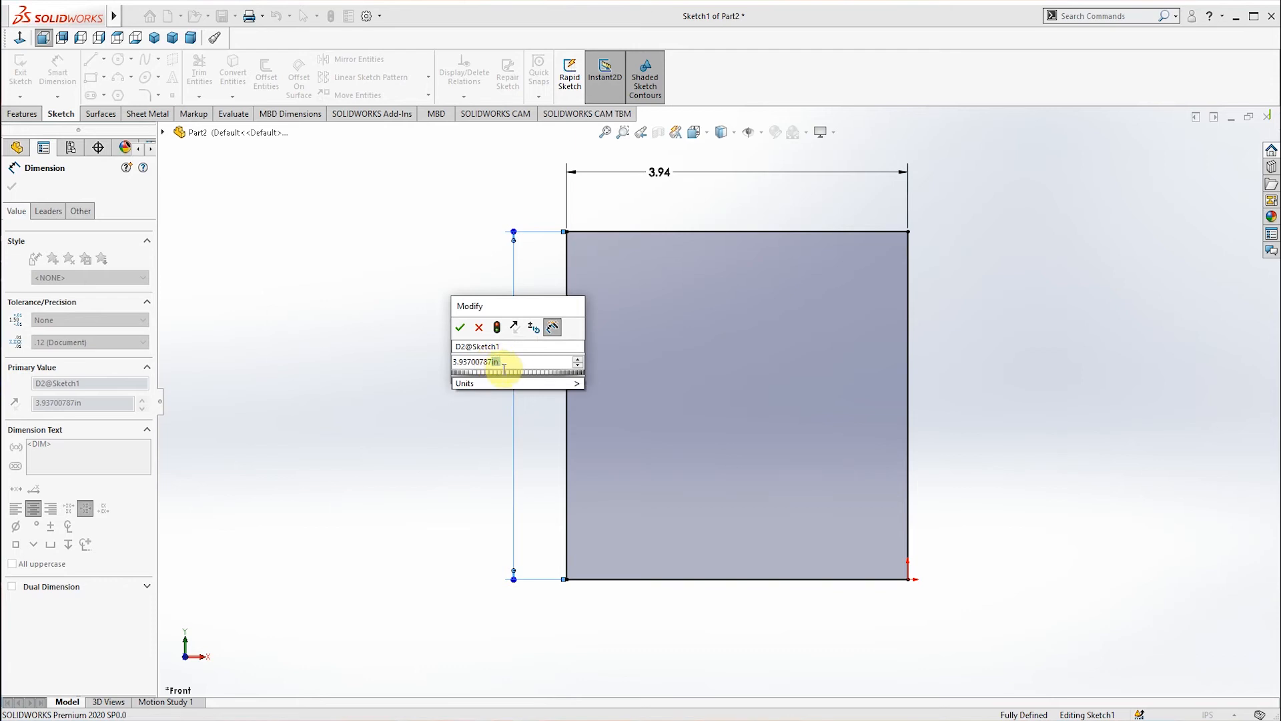
click(459, 327)
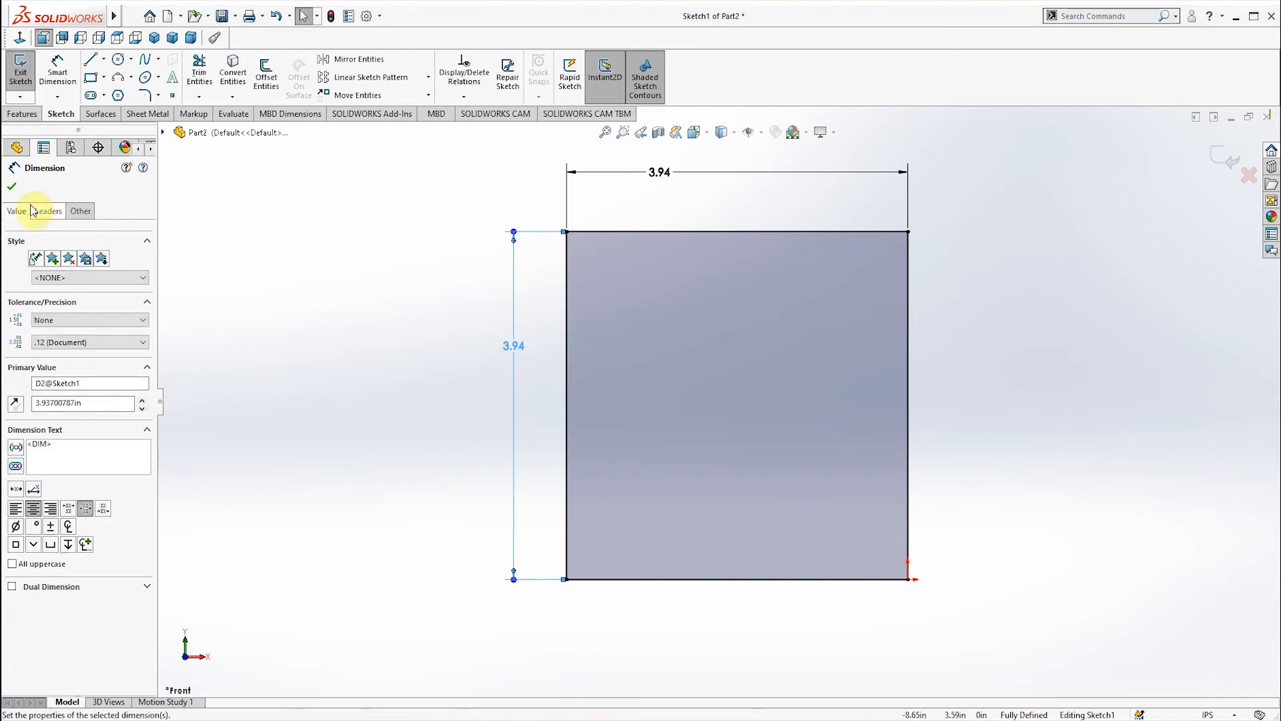
click(11, 186)
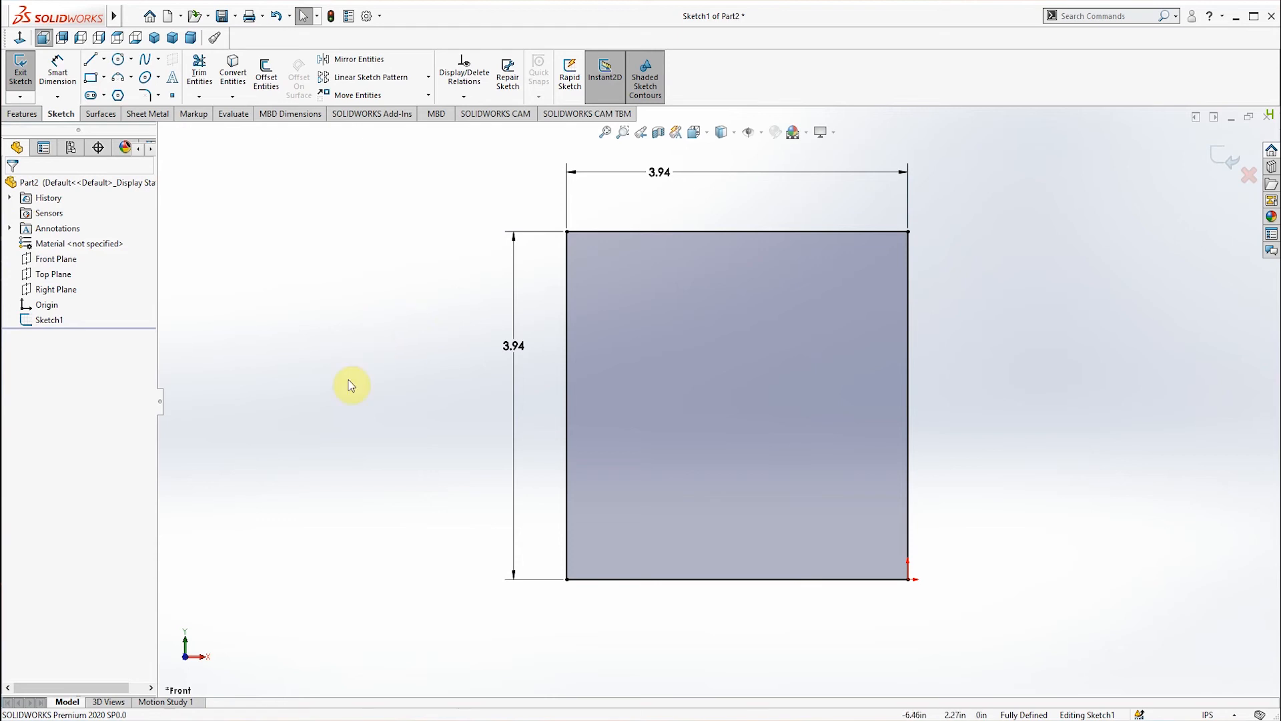
click(241, 15)
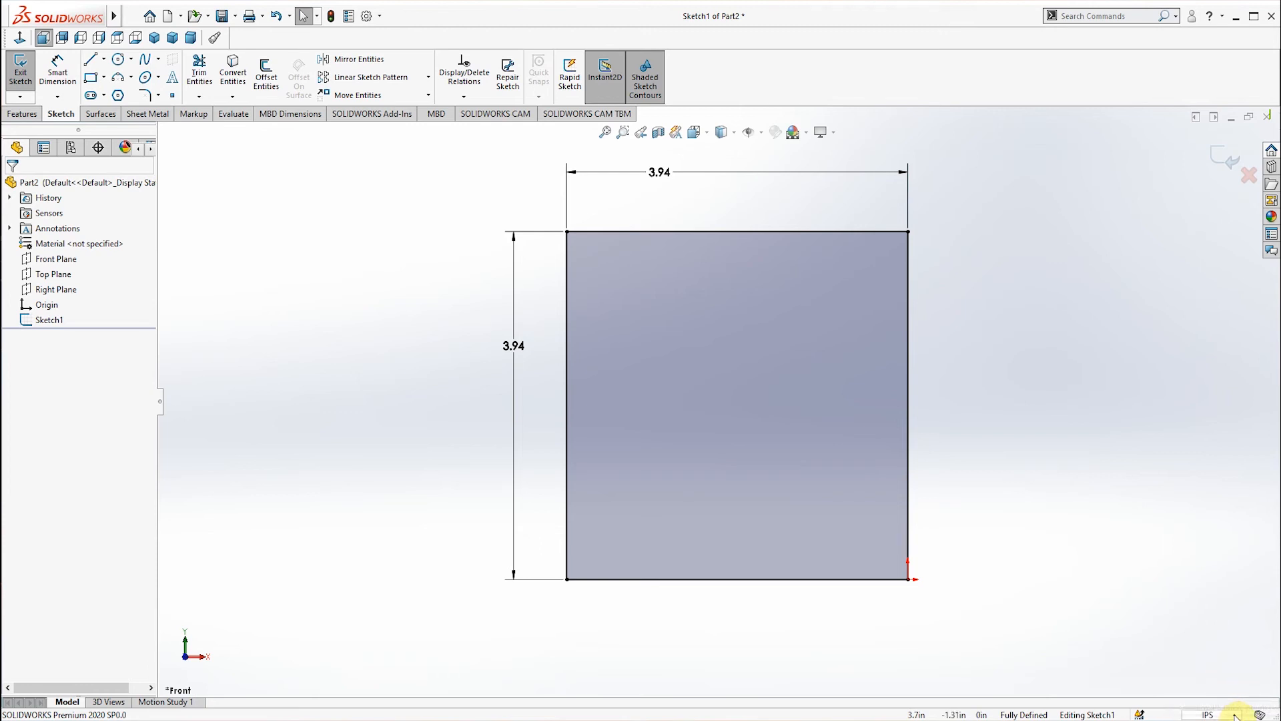
mouse_move(1231, 704)
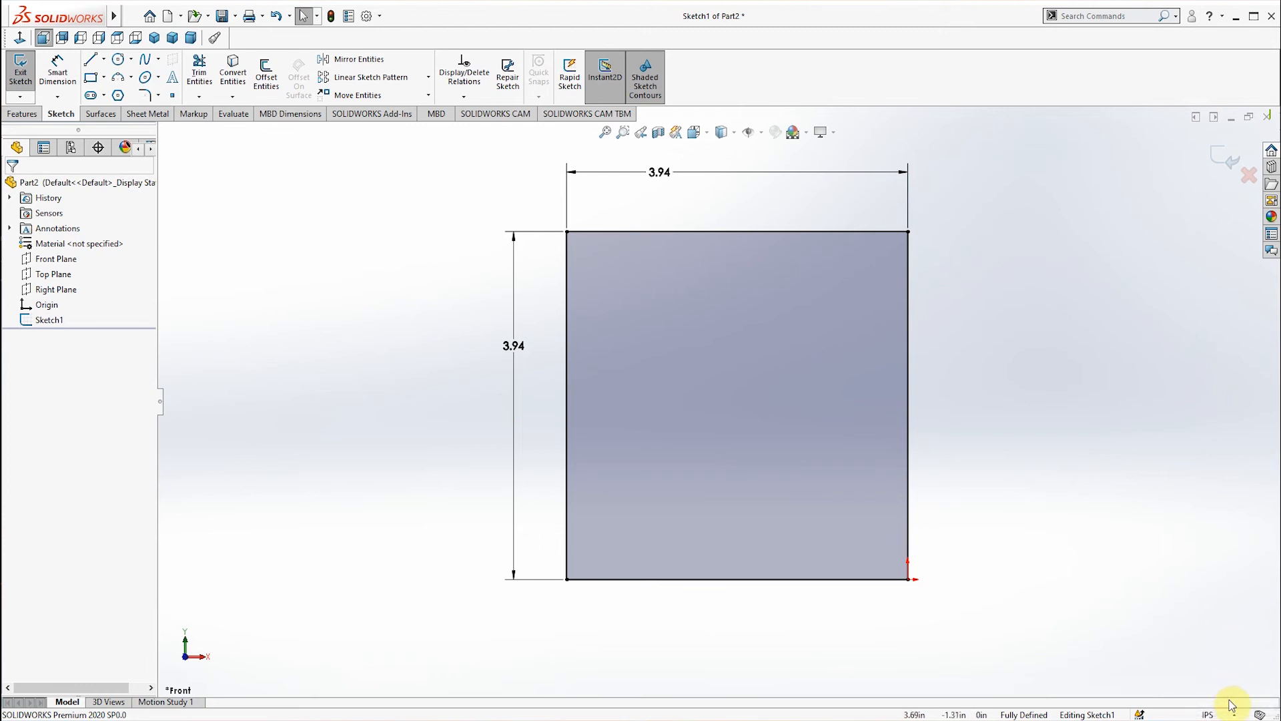
mouse_move(1233, 701)
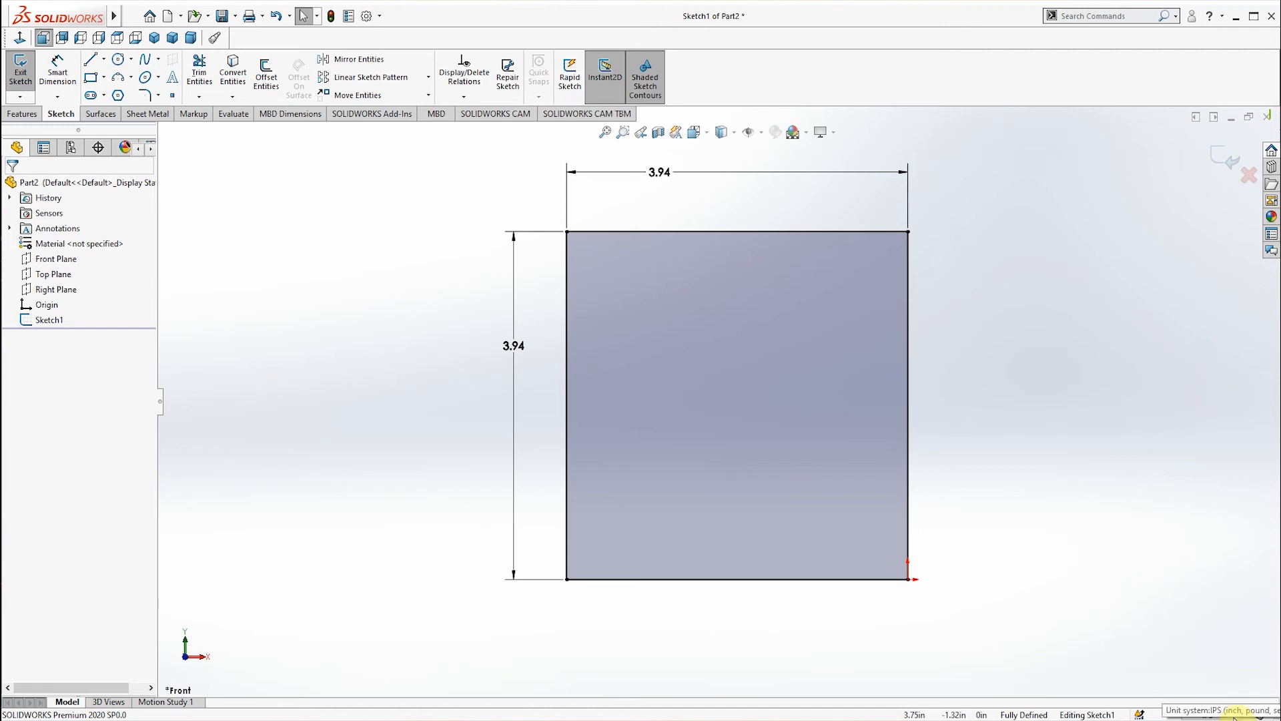
Choose MMGS from the status bar unit system list
click(1209, 714)
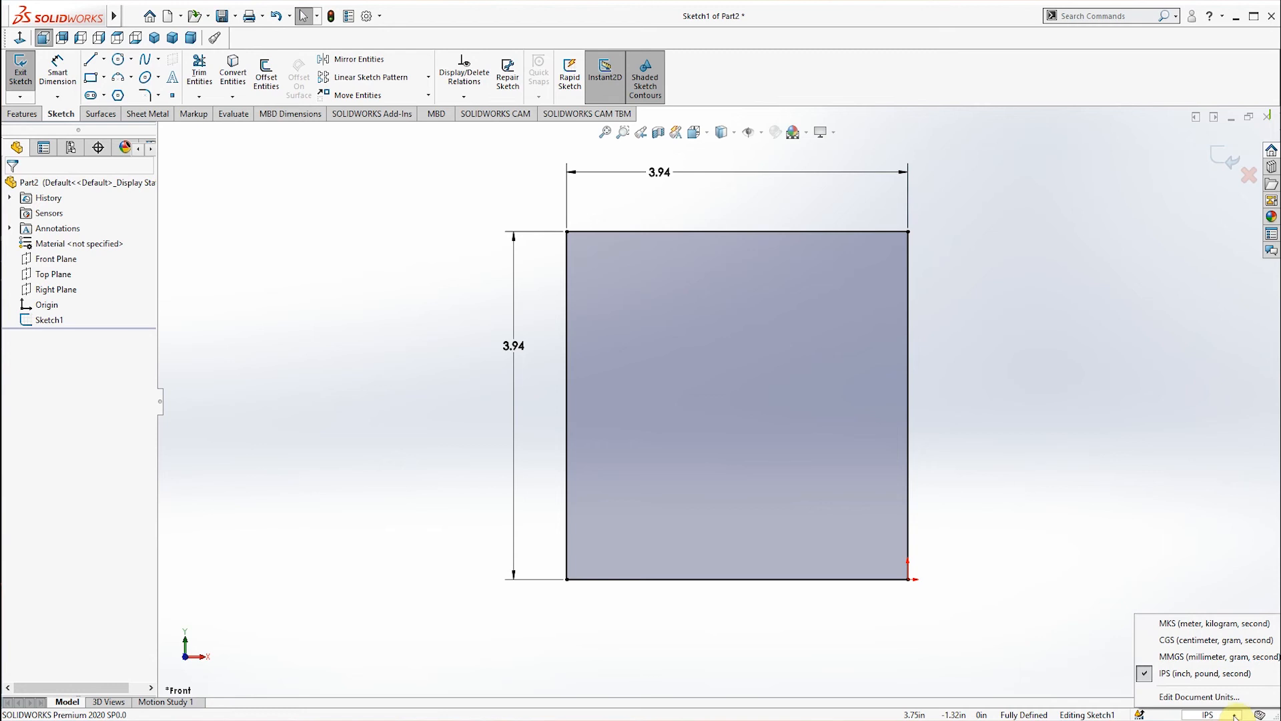
mouse_move(1189, 674)
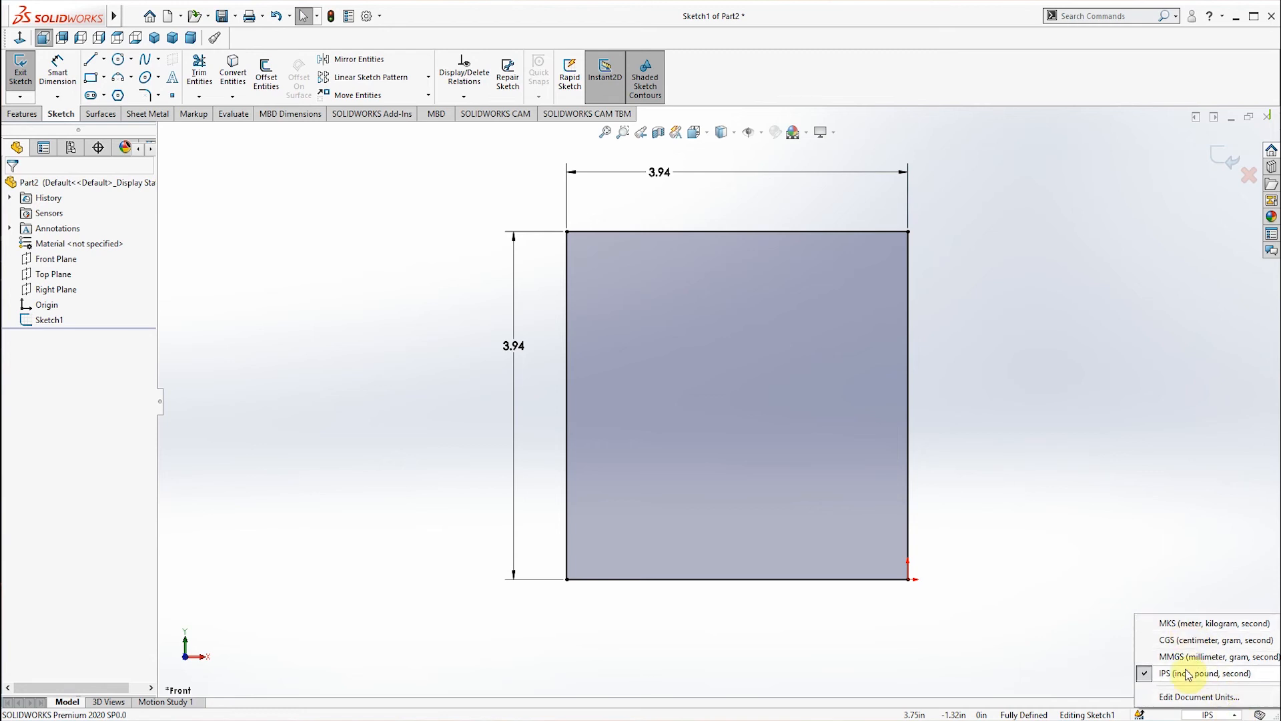
mouse_move(1193, 655)
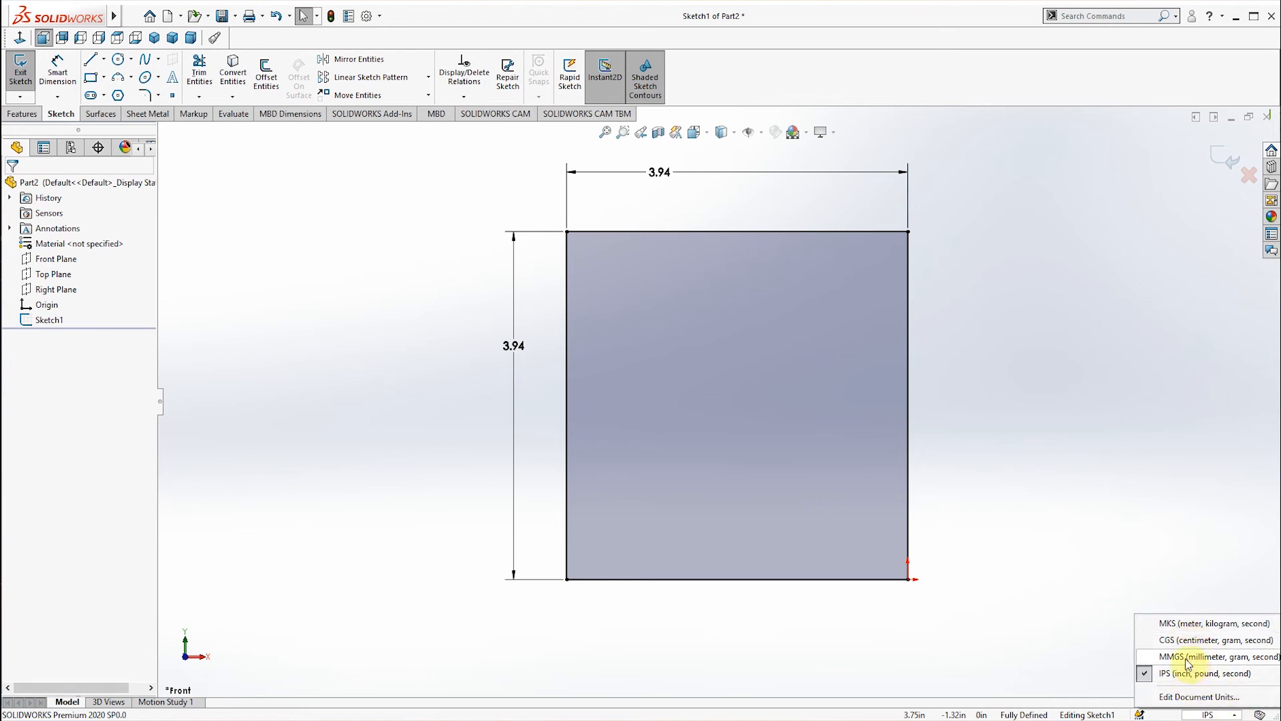
mouse_move(1175, 658)
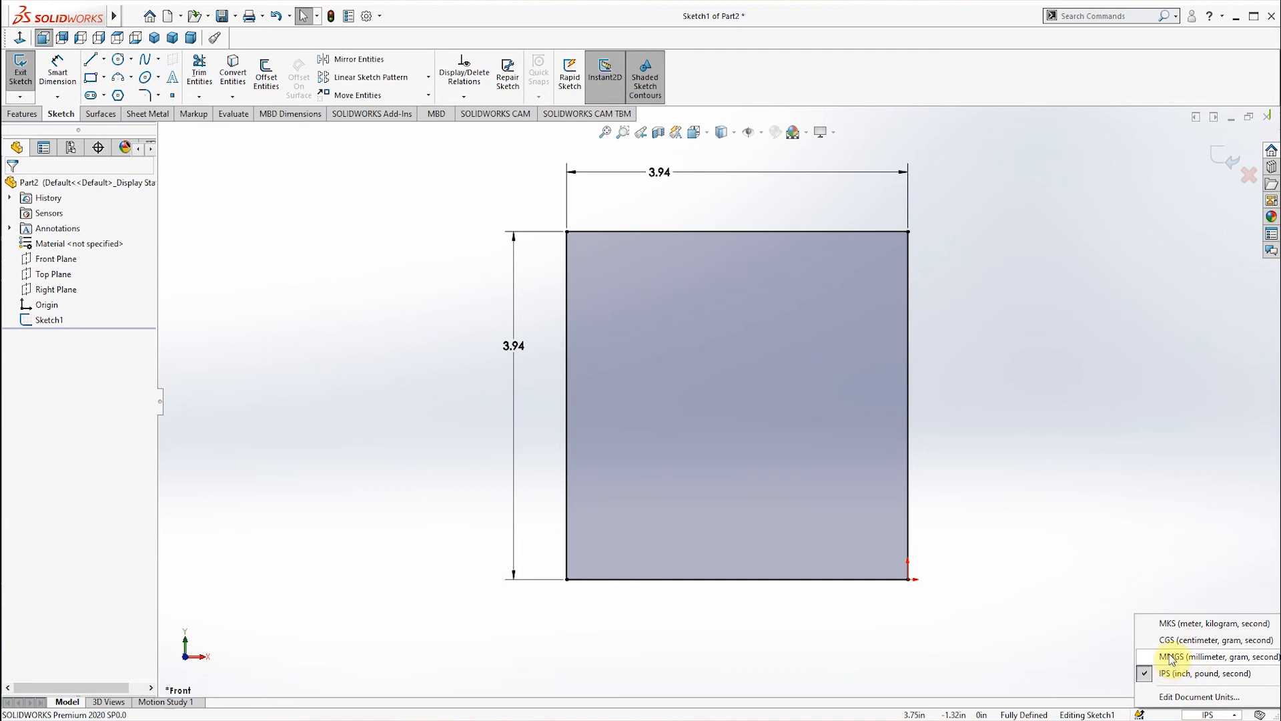
click(1181, 657)
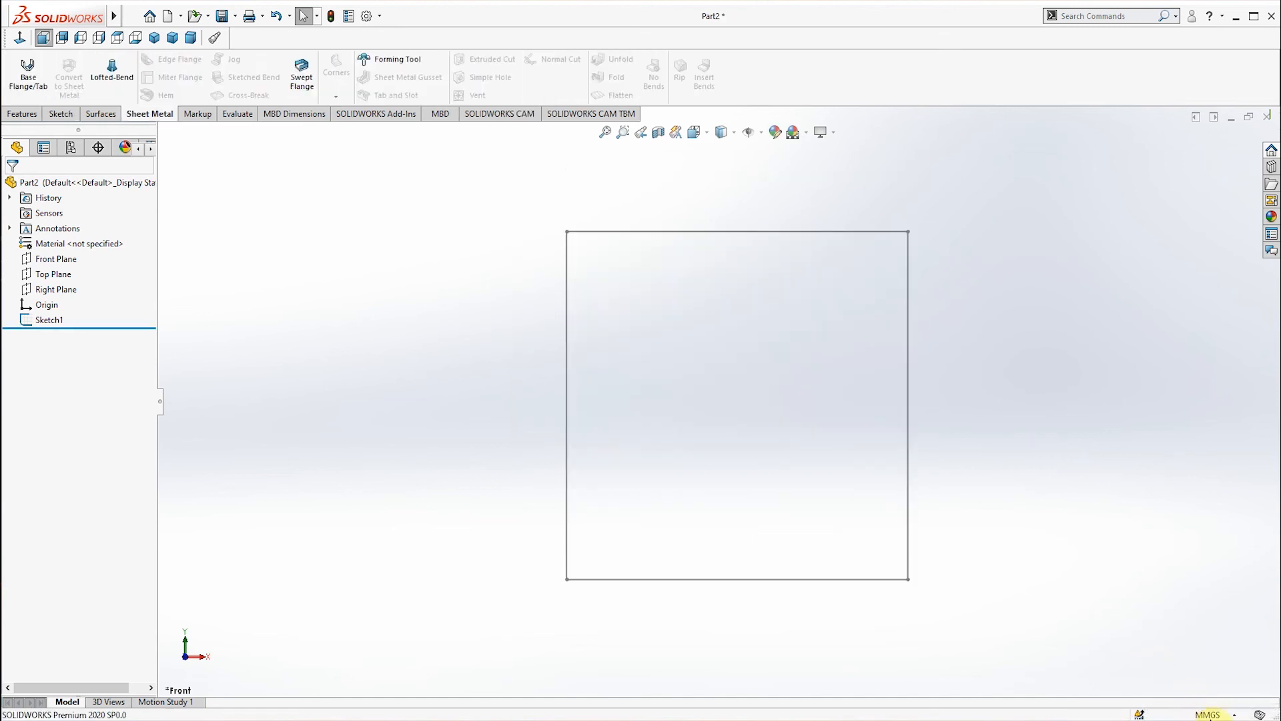
mouse_move(1170, 660)
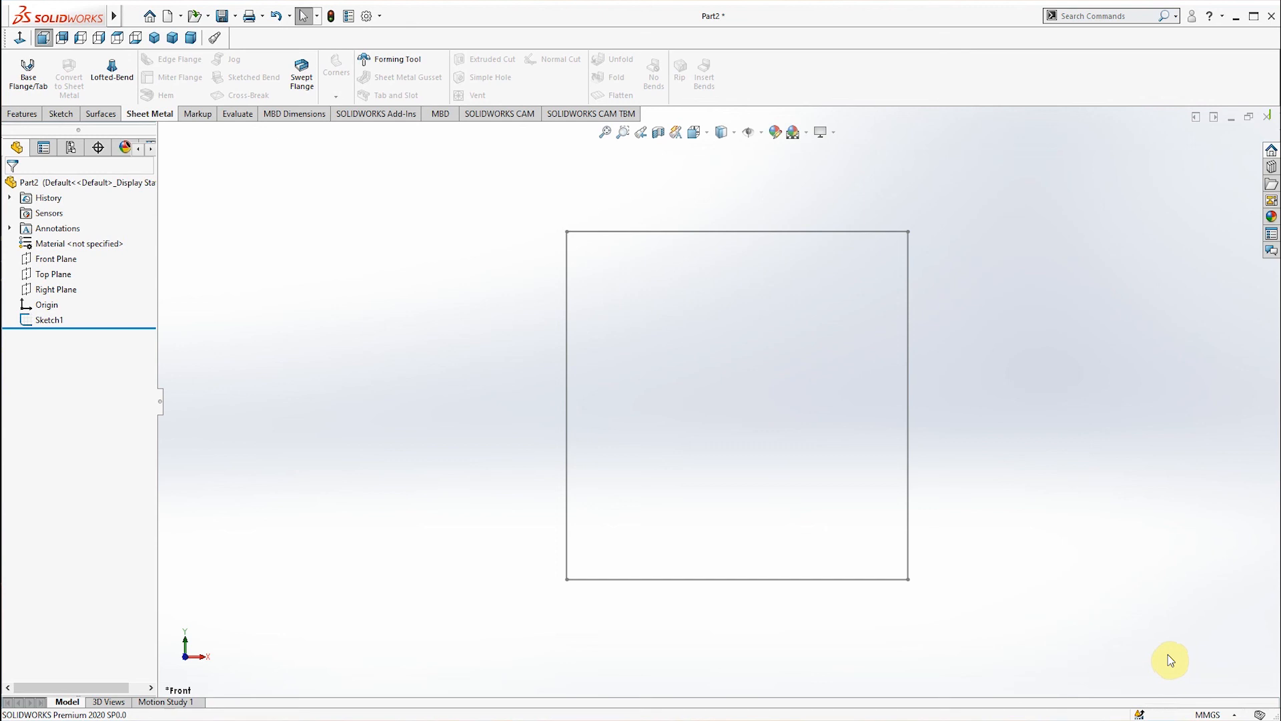
mouse_move(1228, 639)
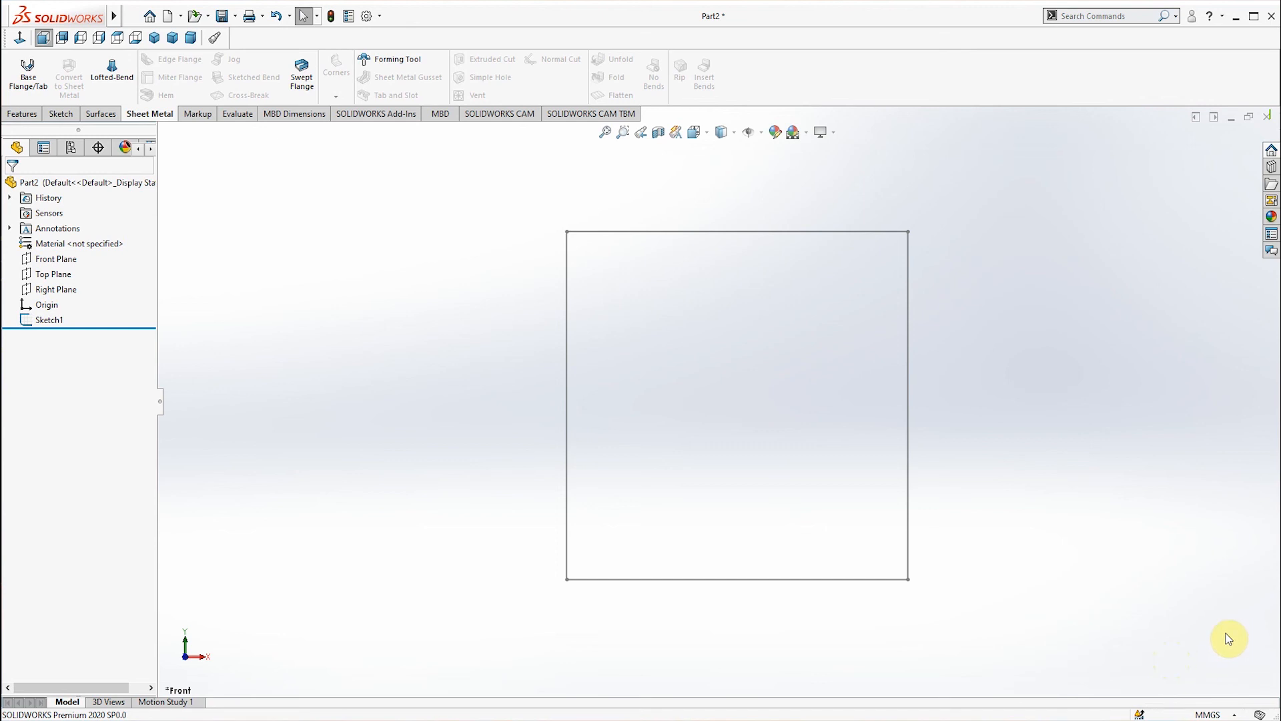
mouse_move(1113, 644)
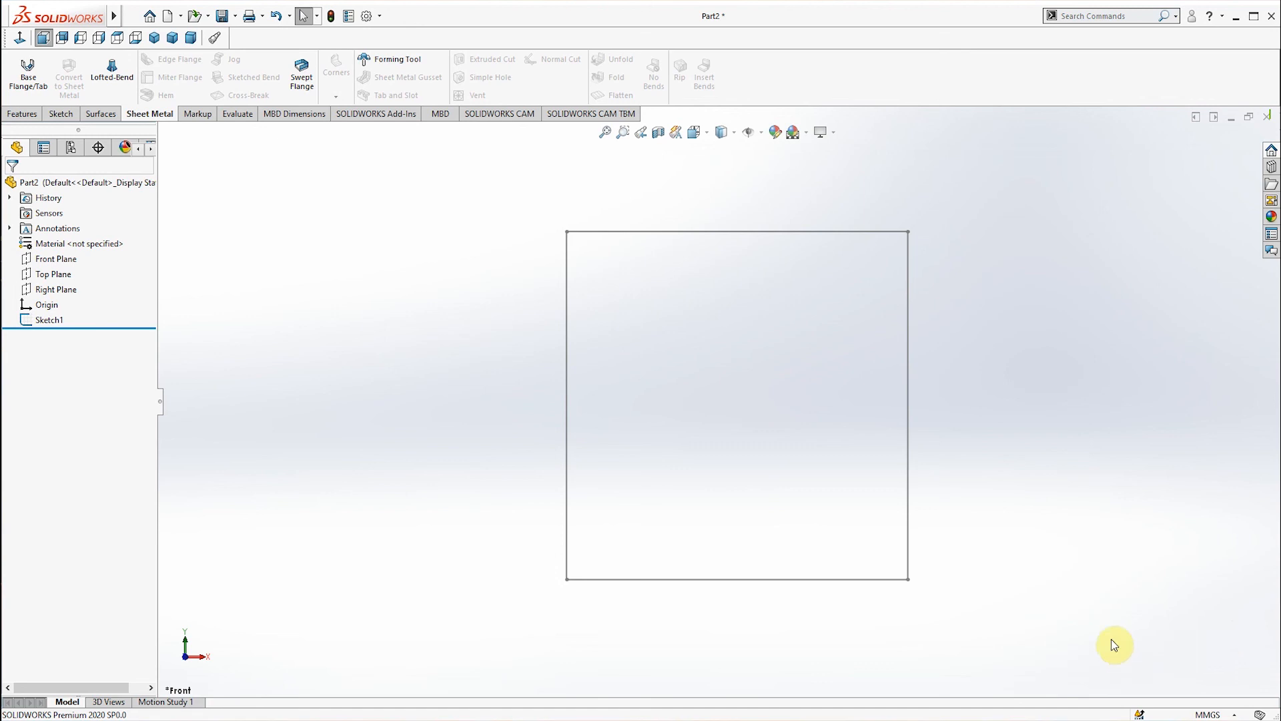